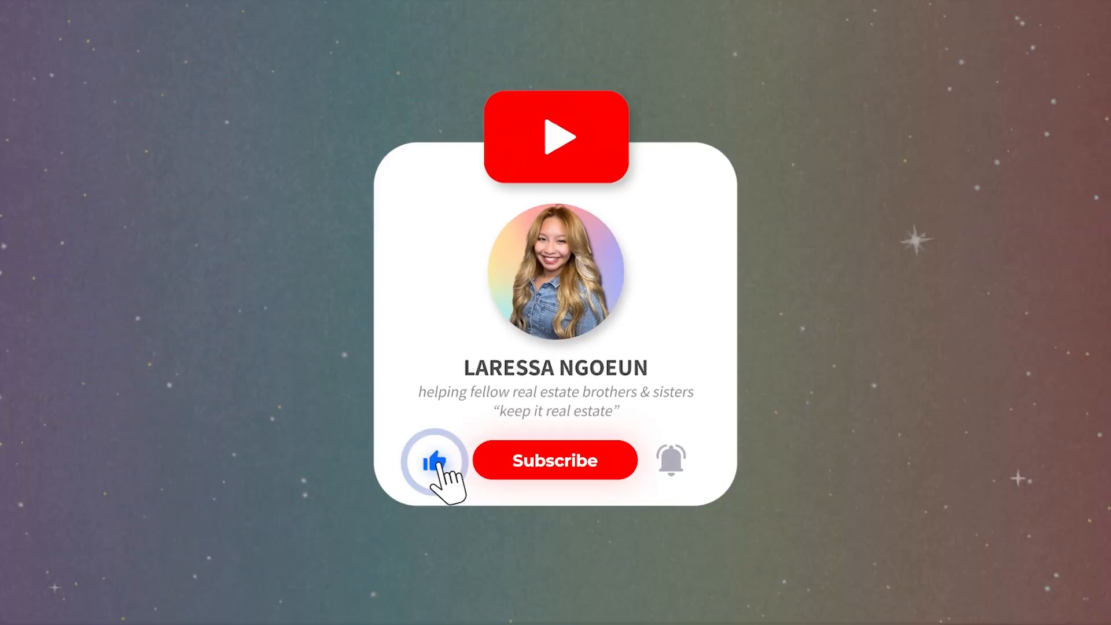
Load the Canva home page showing design types and recent designs.
{"action": "left_click", "coordinate": [554, 460]}
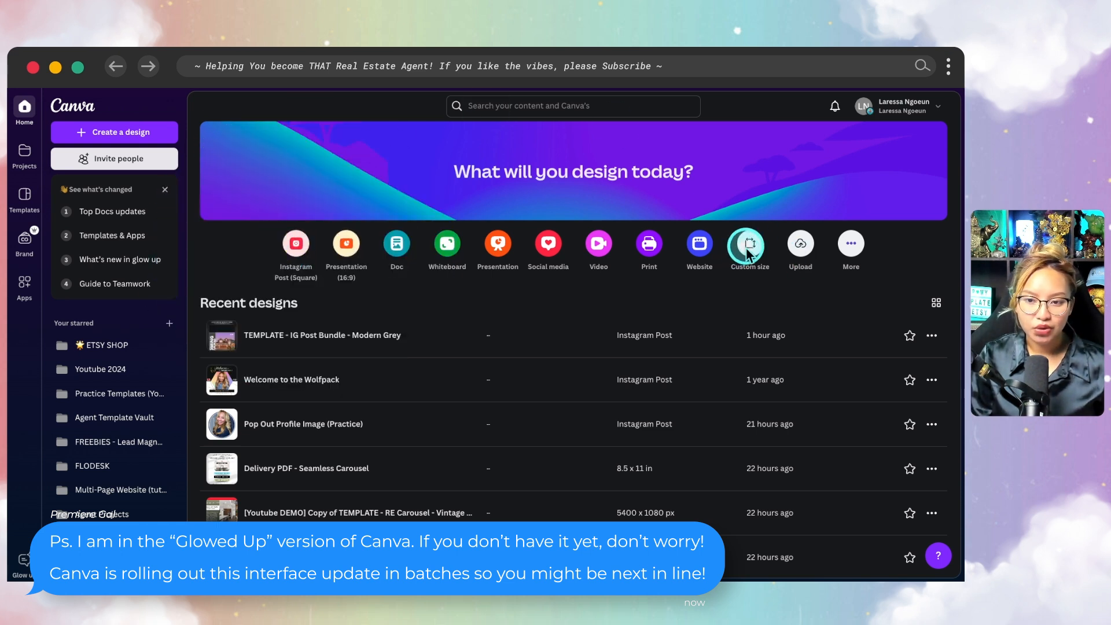
Create a new square Instagram Post design from Create a design.
{"action": "left_click", "coordinate": [745, 244]}
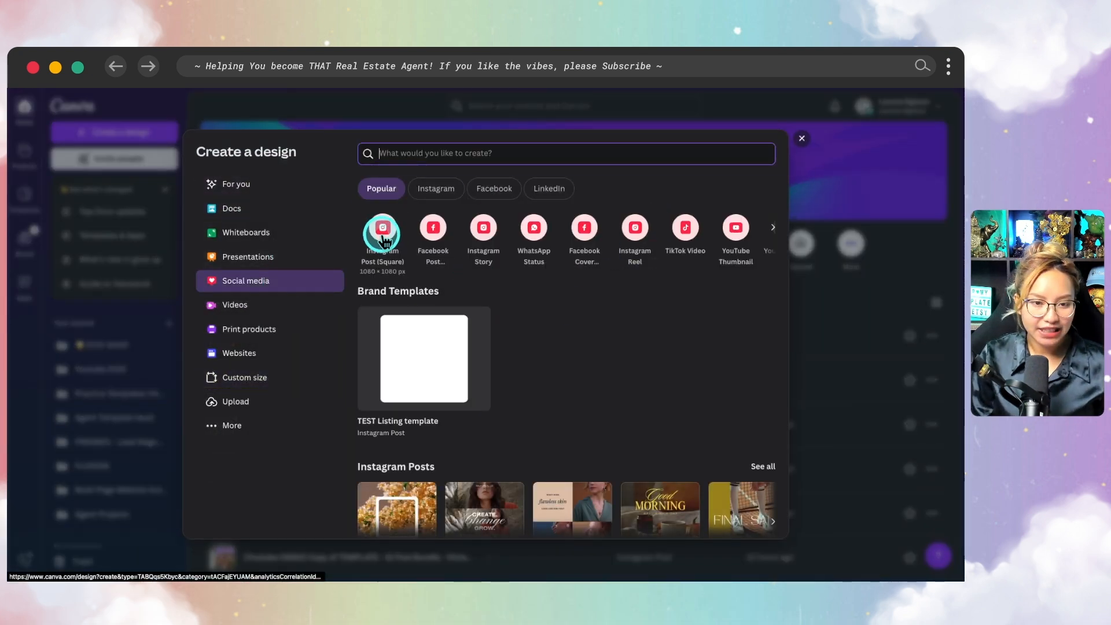
{"action": "left_click", "coordinate": [381, 234]}
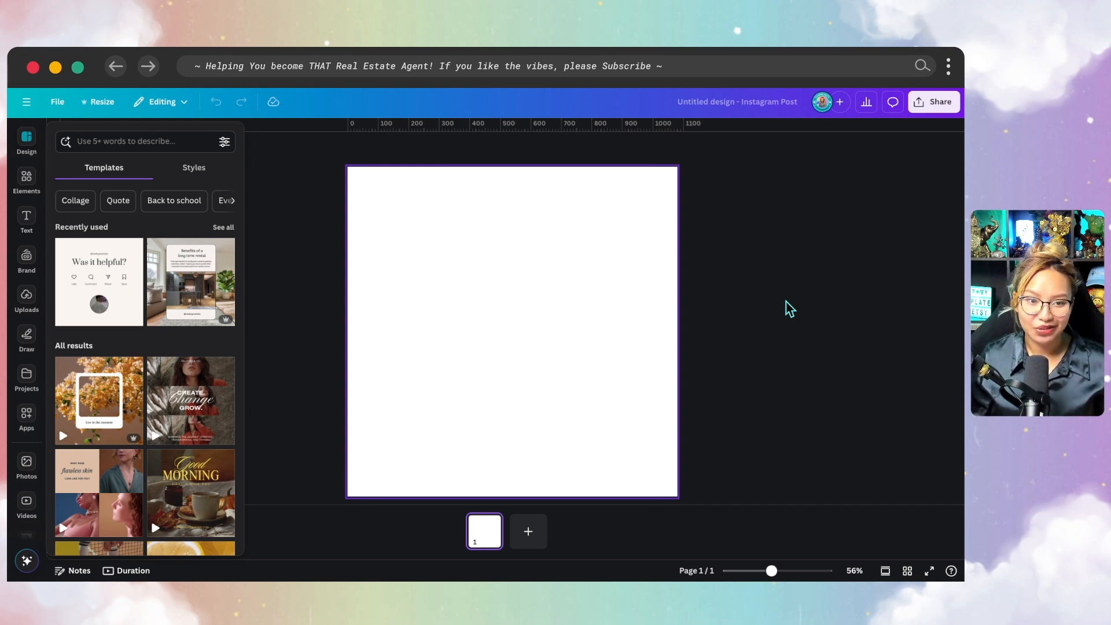
{"action": "mouse_move", "coordinate": [218, 297]}
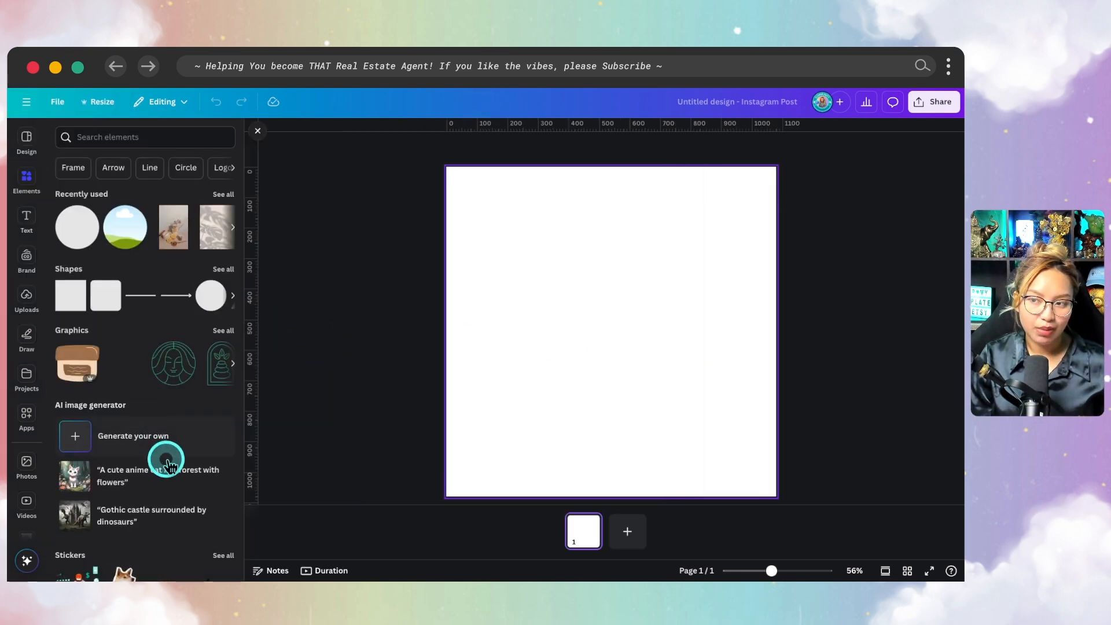
Add the basic circle frame from the full Frames collection to the page.
{"action": "scroll", "scroll_direction": "down", "scroll_amount": 3}
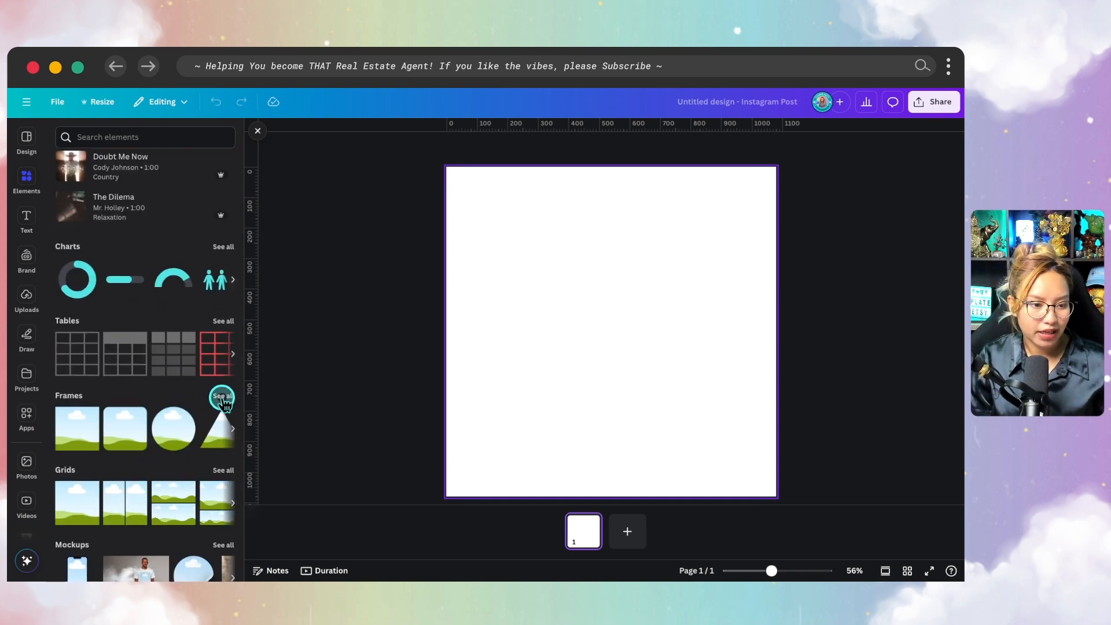
{"action": "left_click", "coordinate": [224, 395]}
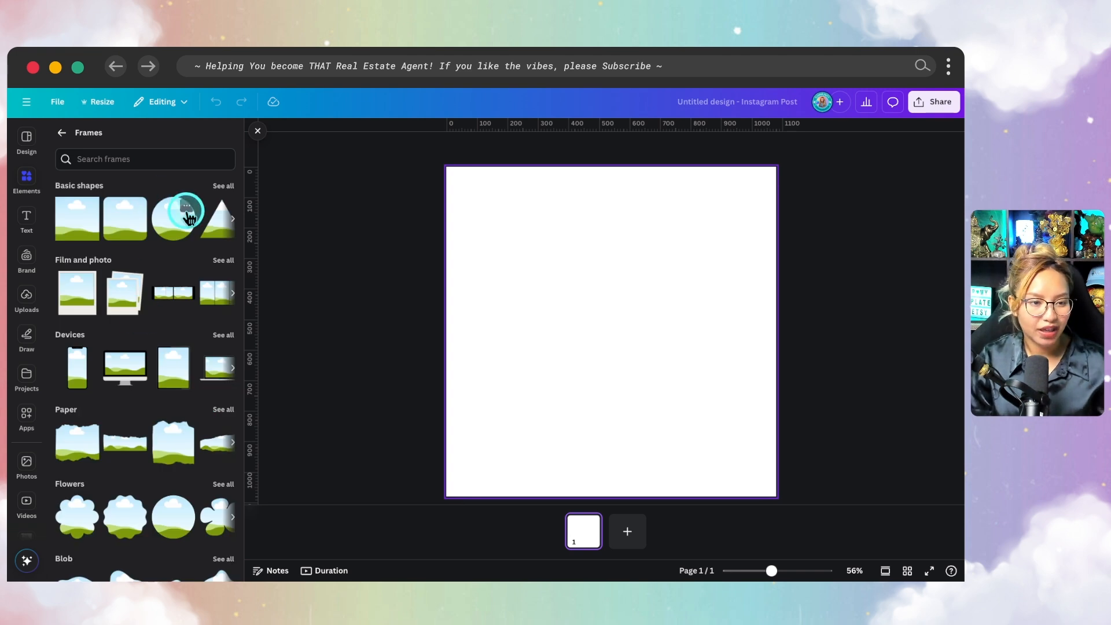
{"action": "left_click", "coordinate": [178, 218]}
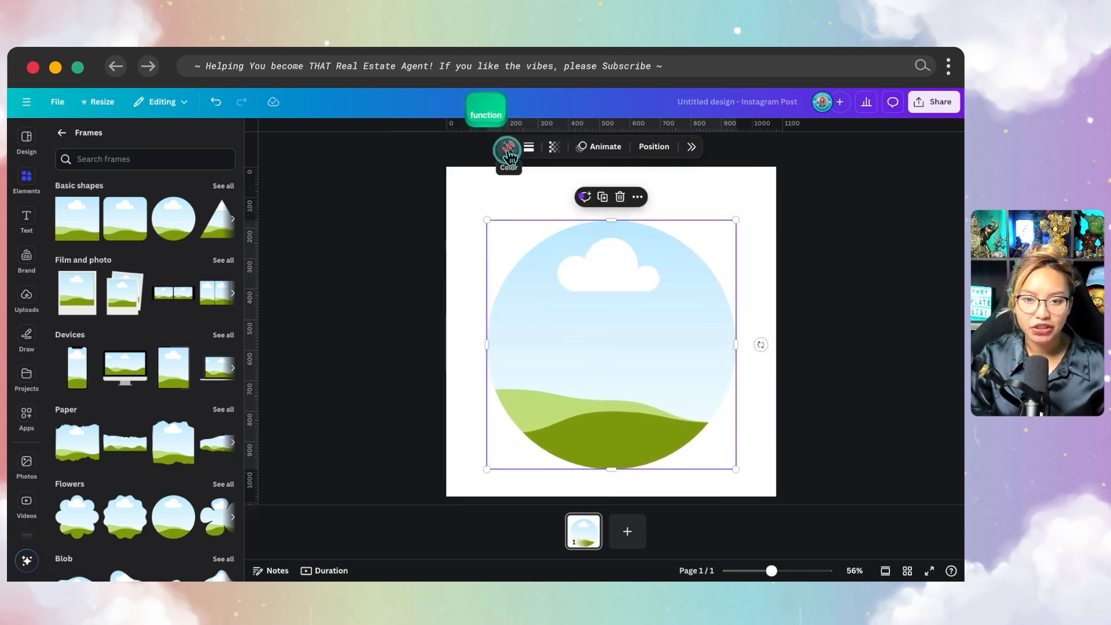
Fill the circle frame with a Dark Navy gradient and edit its colour stops toward grey.
{"action": "left_click", "coordinate": [508, 147]}
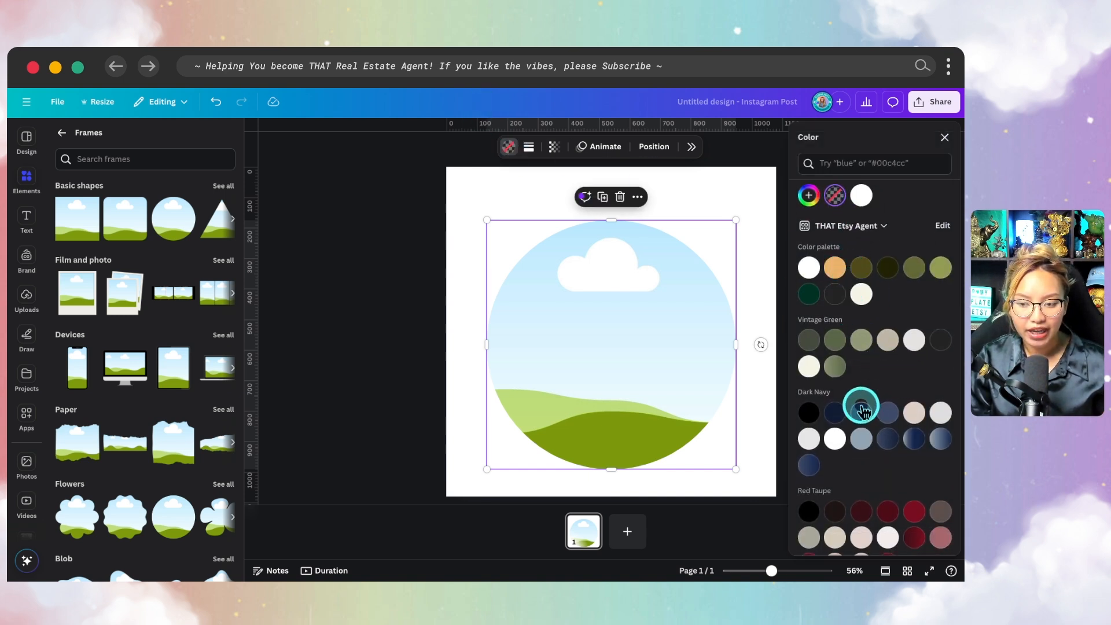
{"action": "left_click", "coordinate": [940, 439]}
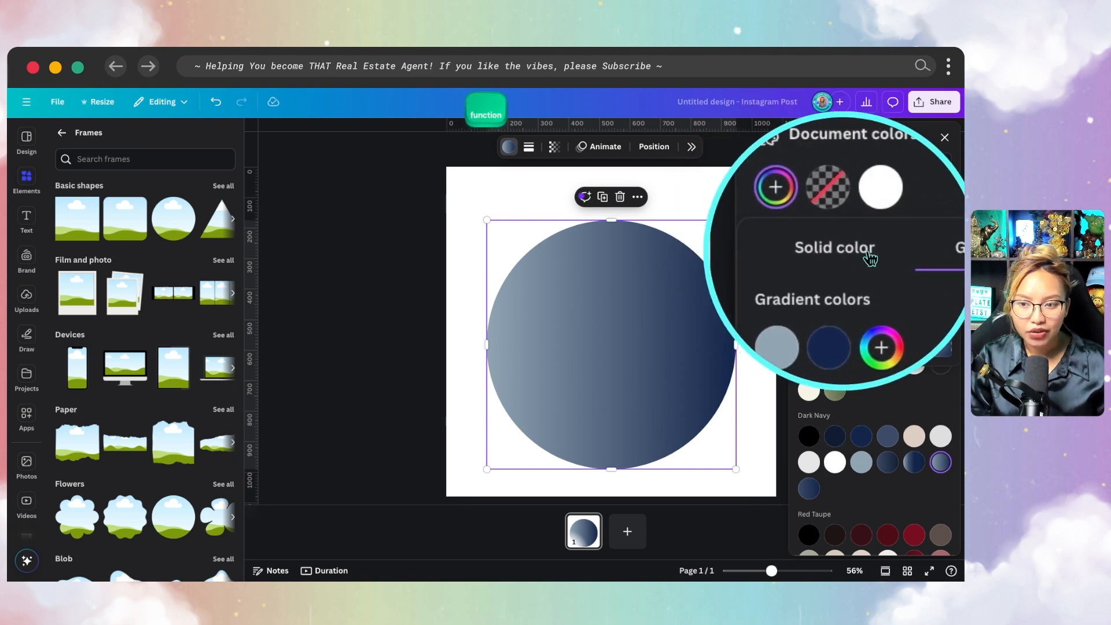
{"action": "left_click", "coordinate": [916, 249]}
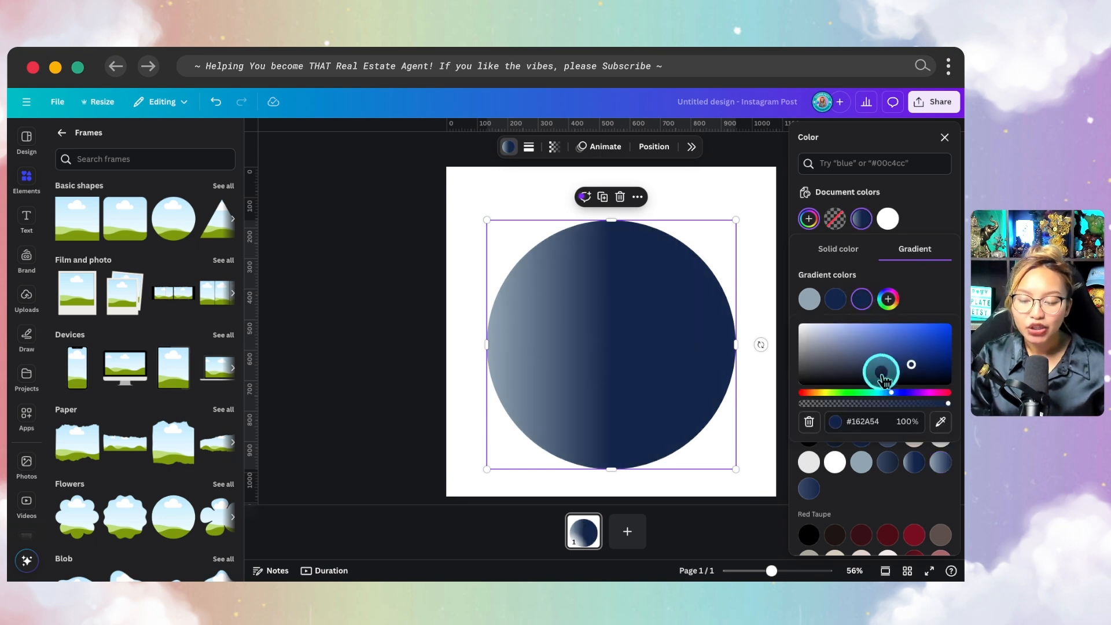
{"action": "mouse_move", "coordinate": [939, 422]}
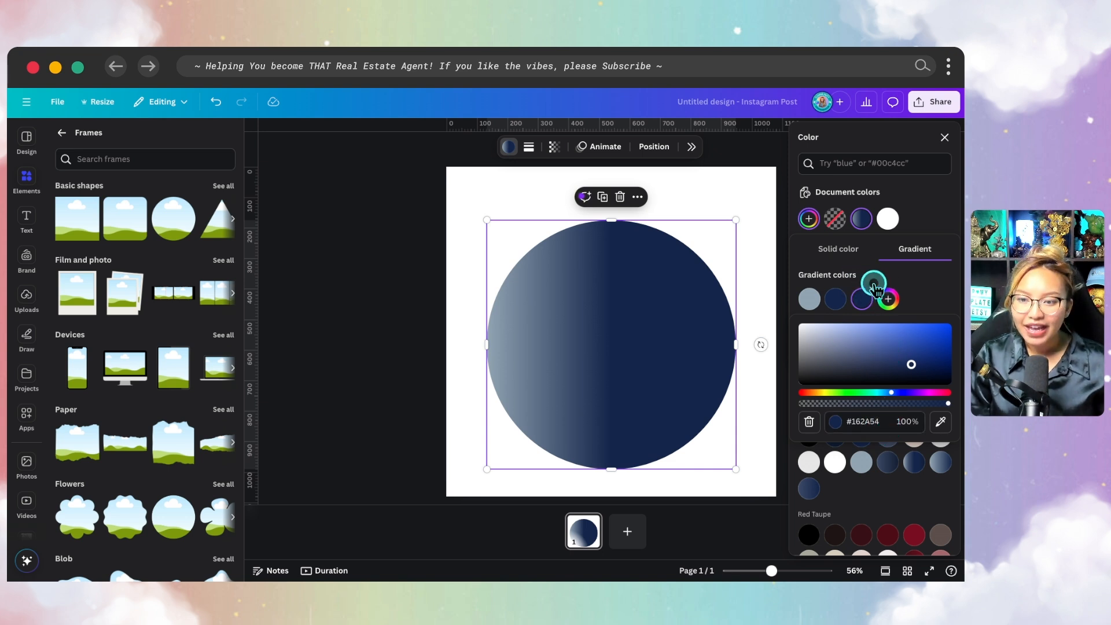
{"action": "left_click", "coordinate": [934, 346]}
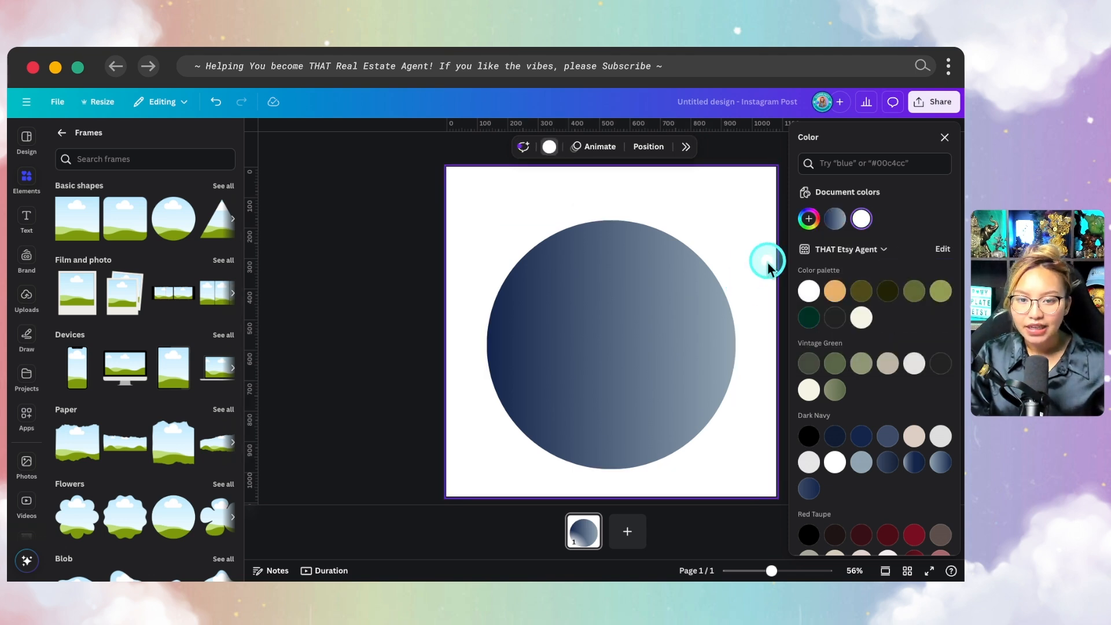
Add a second blank page to the design for the portrait photo.
{"action": "right_click", "coordinate": [641, 316]}
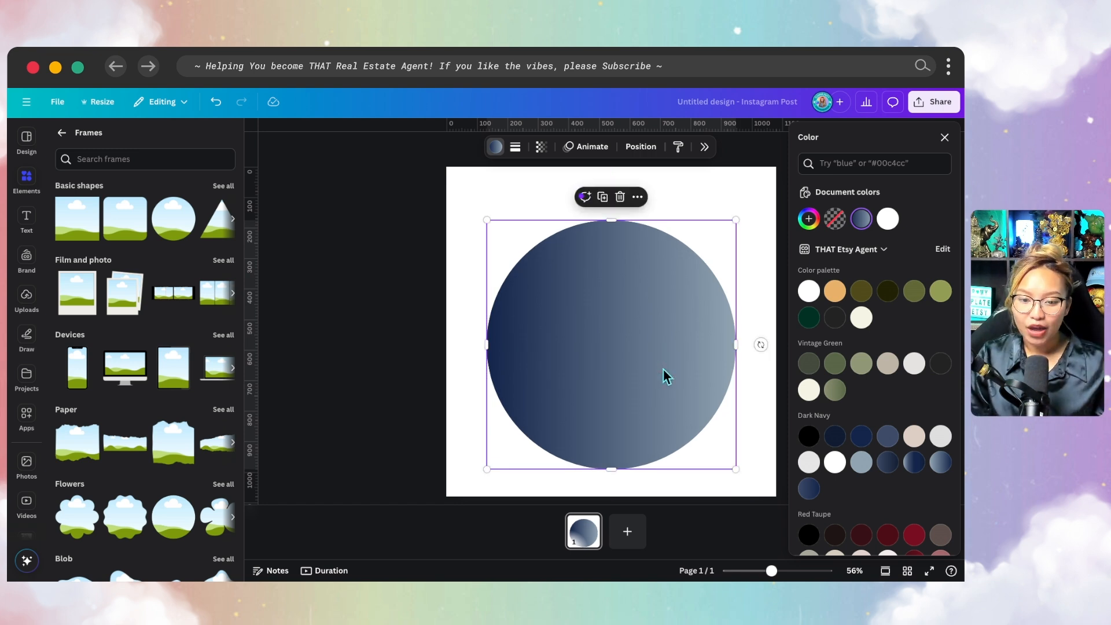
{"action": "mouse_move", "coordinate": [626, 530]}
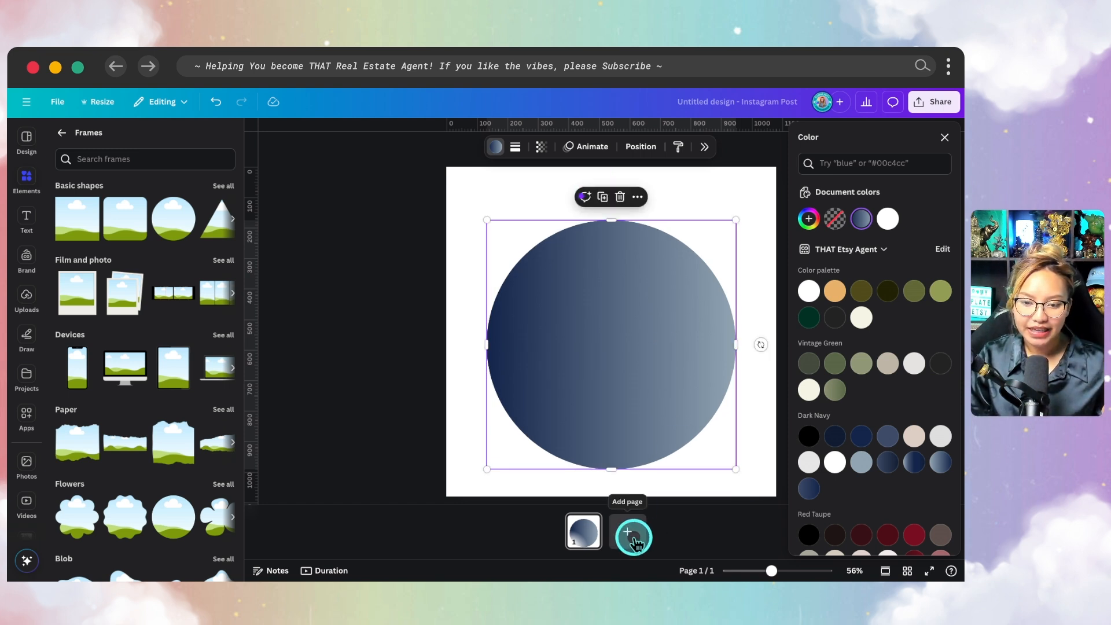
{"action": "left_click", "coordinate": [631, 533]}
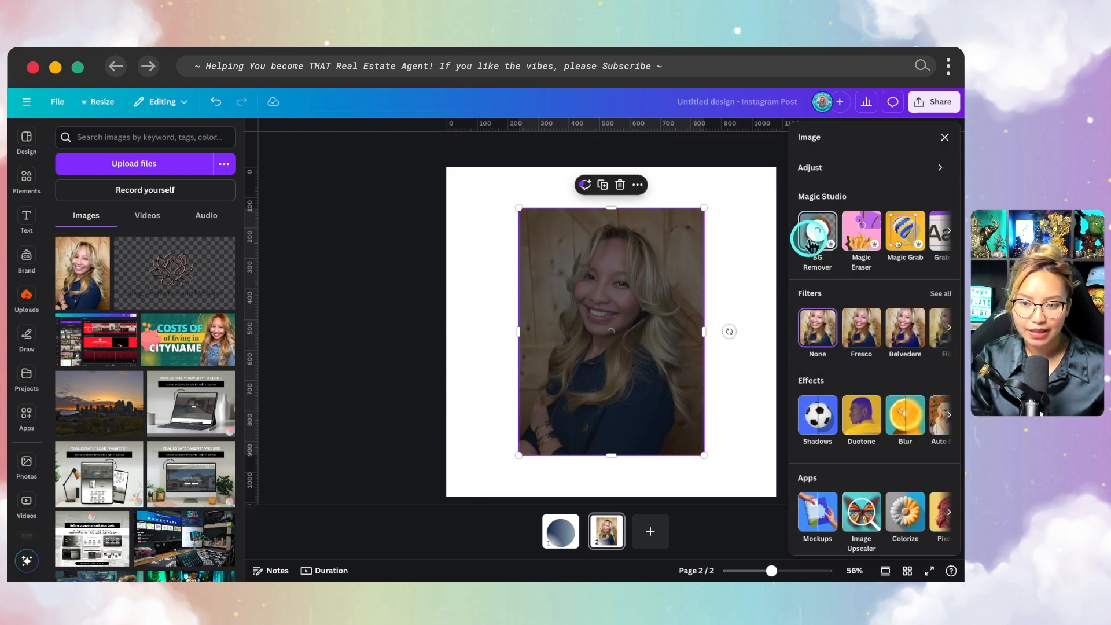
Remove the portrait's background, apply a Drop shadow, and paste it onto page 1.
{"action": "left_click", "coordinate": [816, 233]}
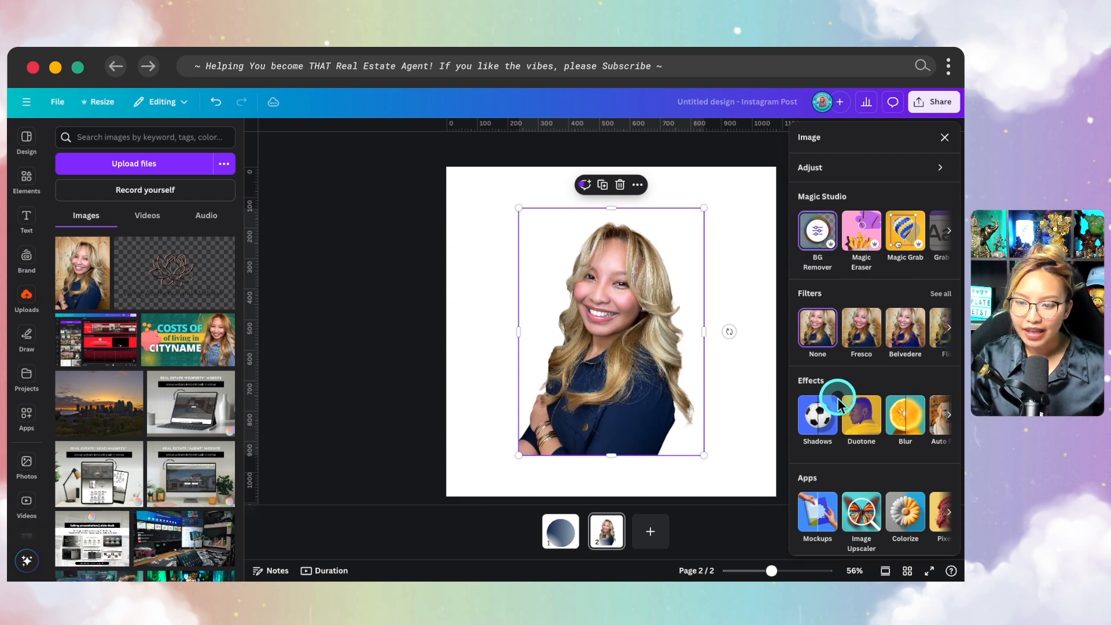
{"action": "left_click", "coordinate": [943, 137]}
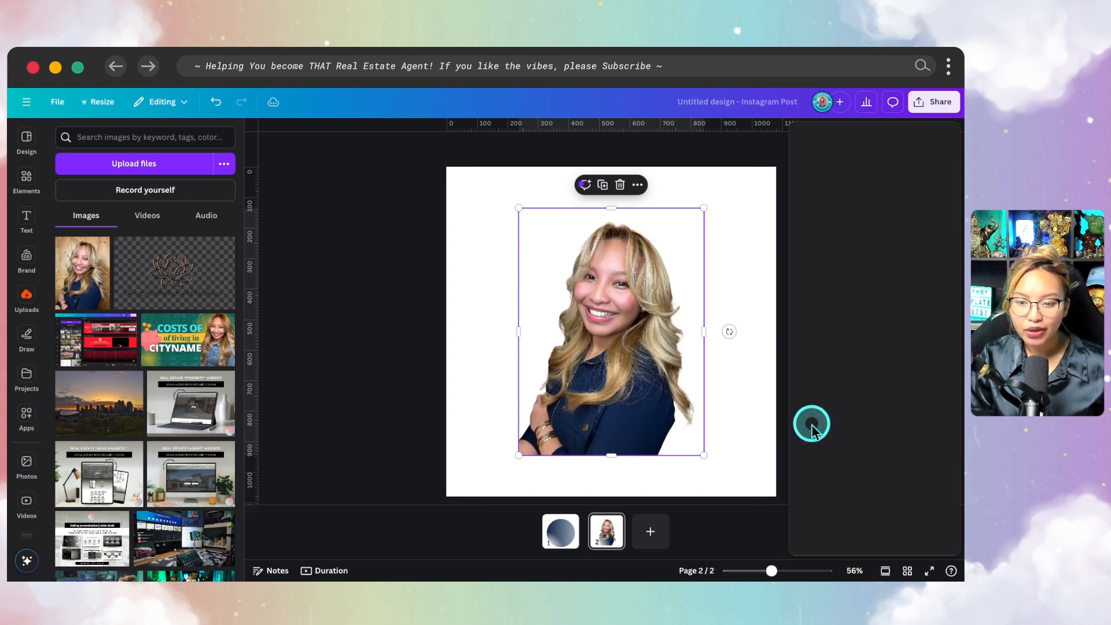
{"action": "left_click", "coordinate": [811, 423]}
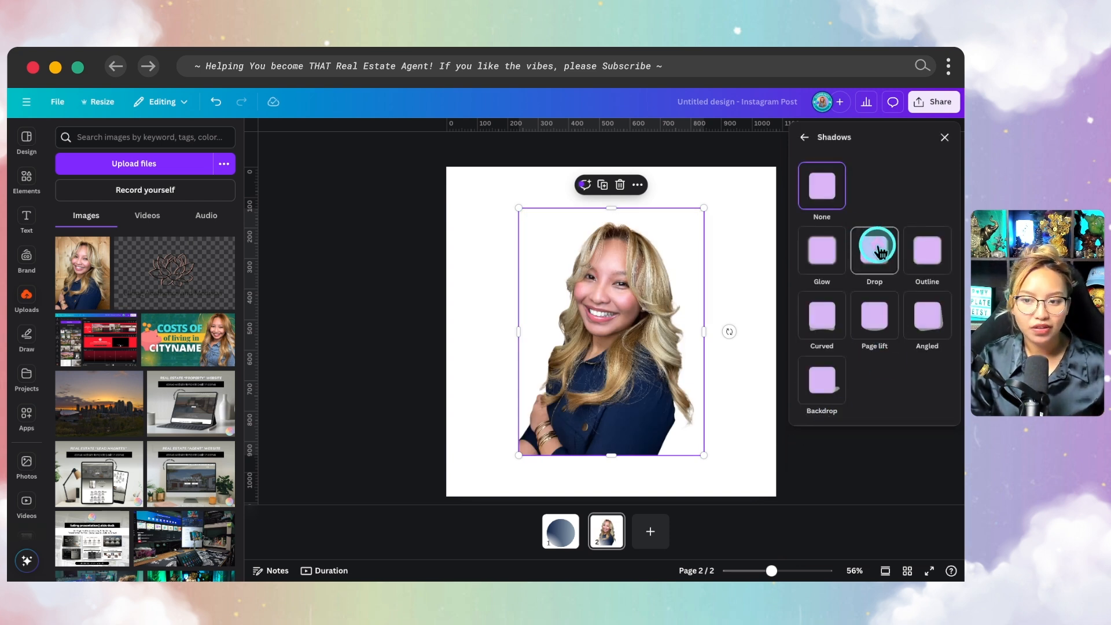
{"action": "left_click", "coordinate": [873, 252]}
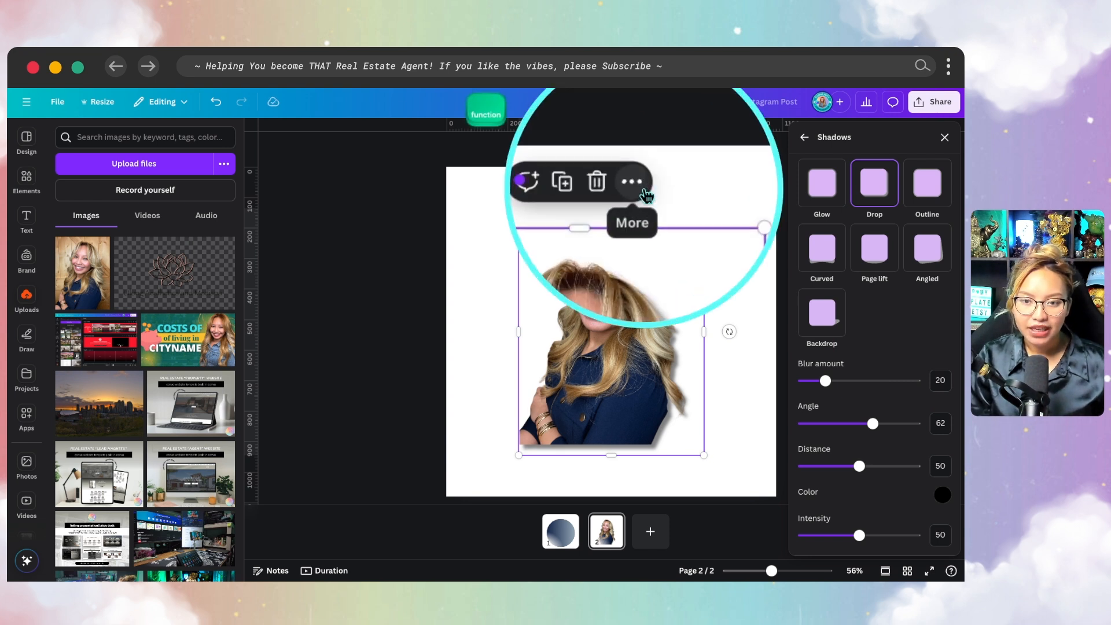
{"action": "left_click", "coordinate": [631, 181]}
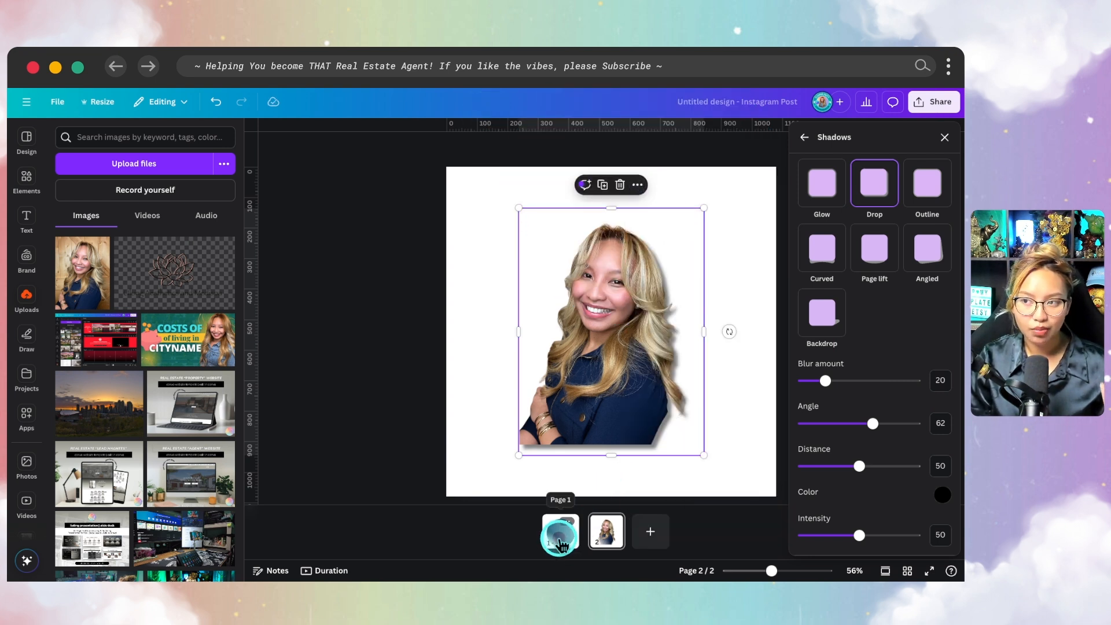
{"action": "right_click", "coordinate": [740, 198]}
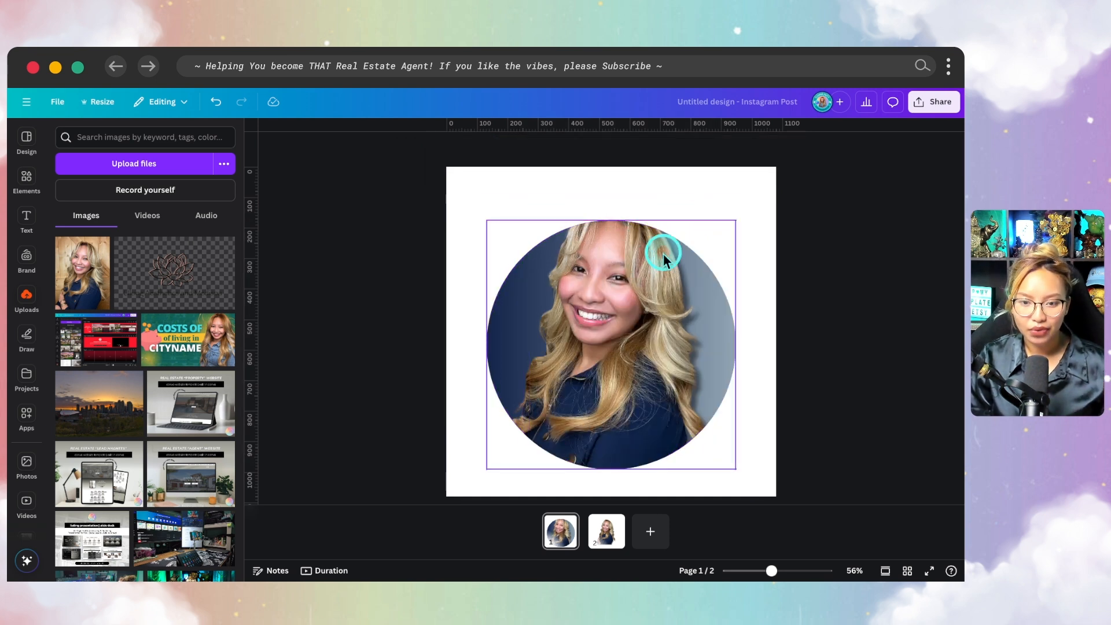
Crop the page-1 portrait, extending its crop area toward the page edges.
{"action": "left_click", "coordinate": [610, 345]}
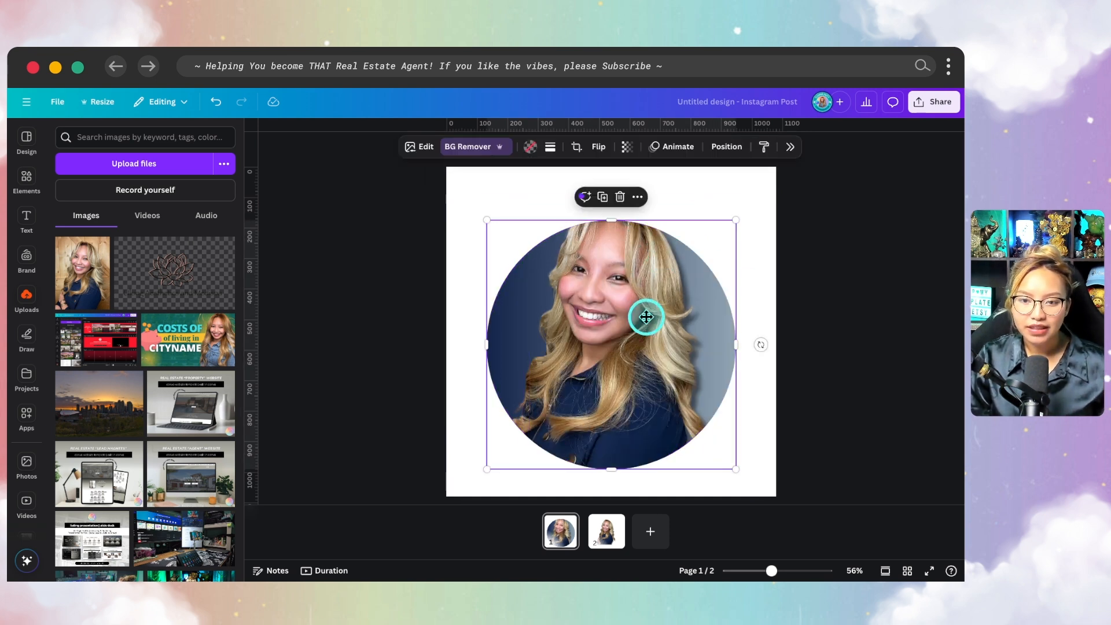
{"action": "left_click", "coordinate": [574, 146]}
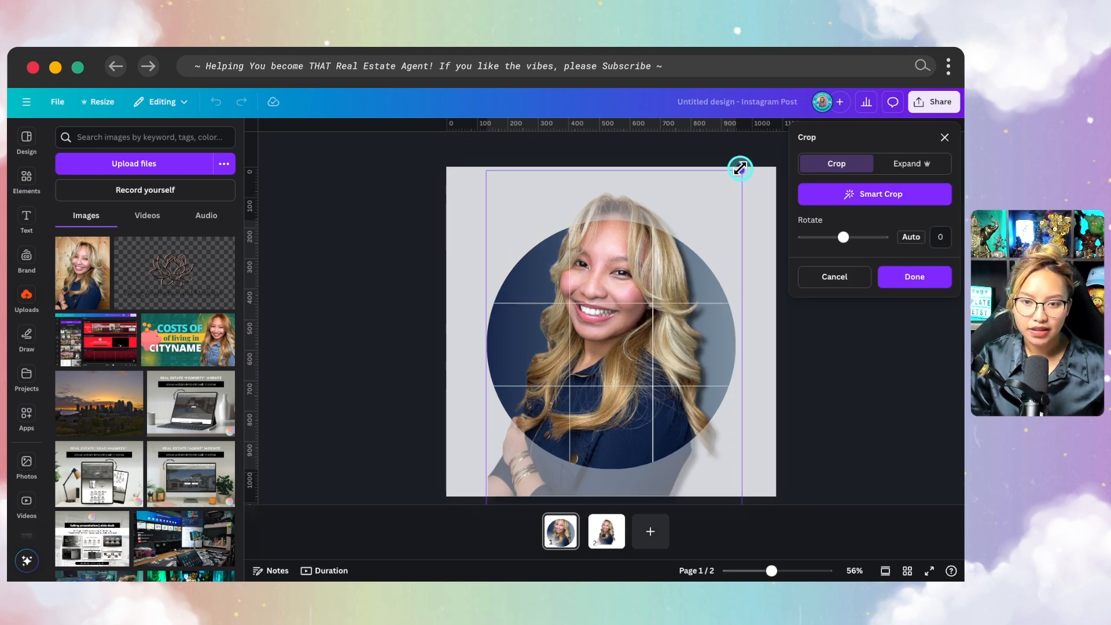
{"action": "left_click_drag", "start_coordinate": [739, 168], "coordinate": [722, 444]}
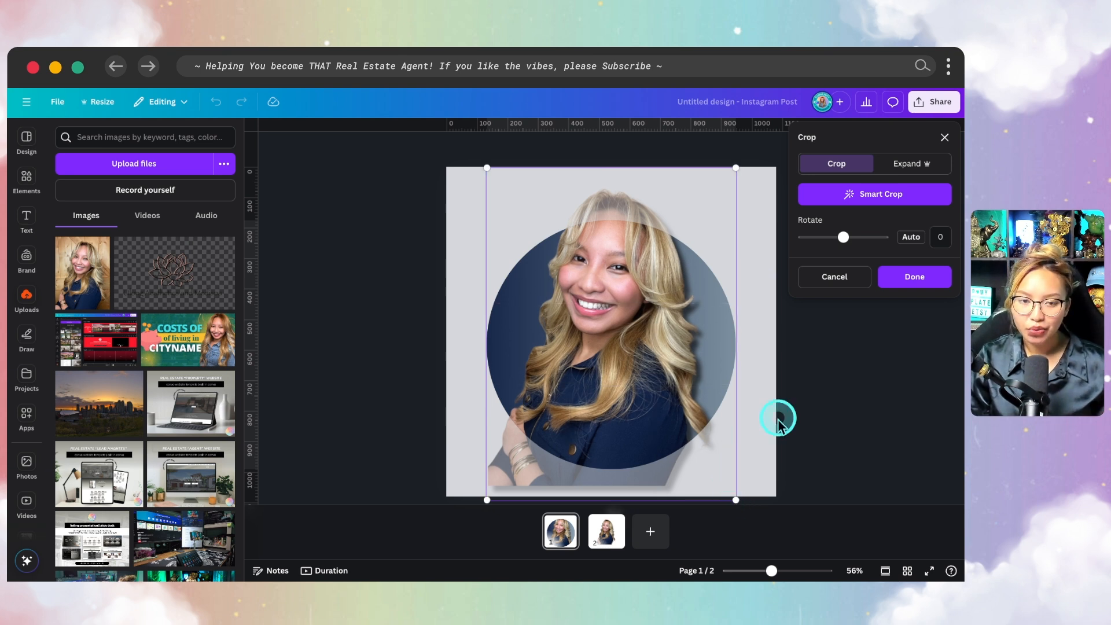
Turn on rulers and align a vertical guide with the portrait's left edge.
{"action": "key", "text": "shift+r"}
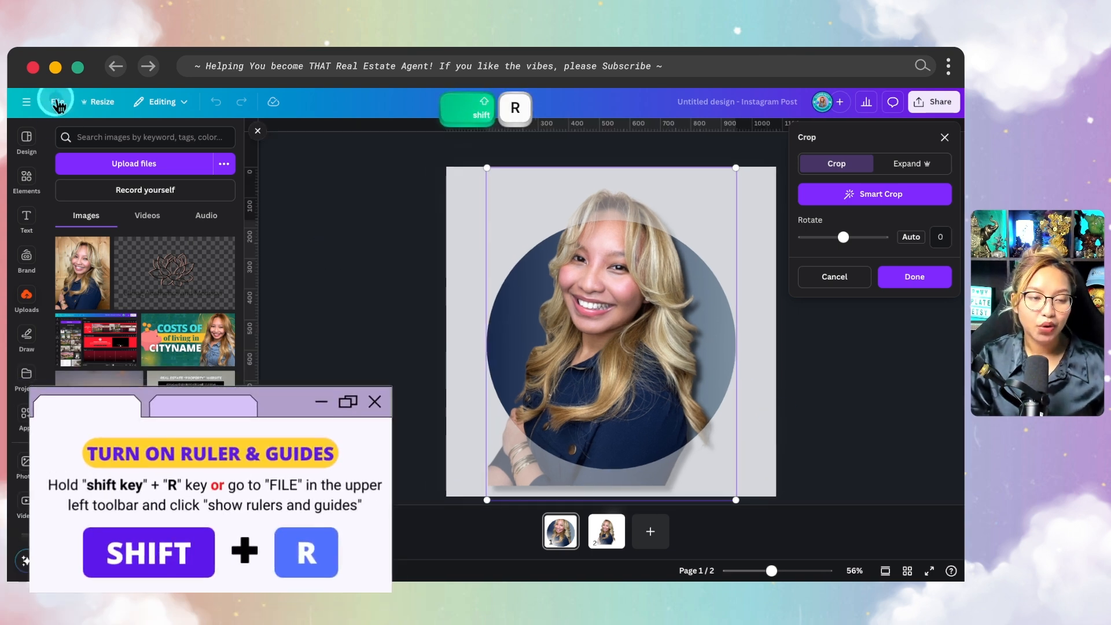
{"action": "left_click", "coordinate": [56, 101]}
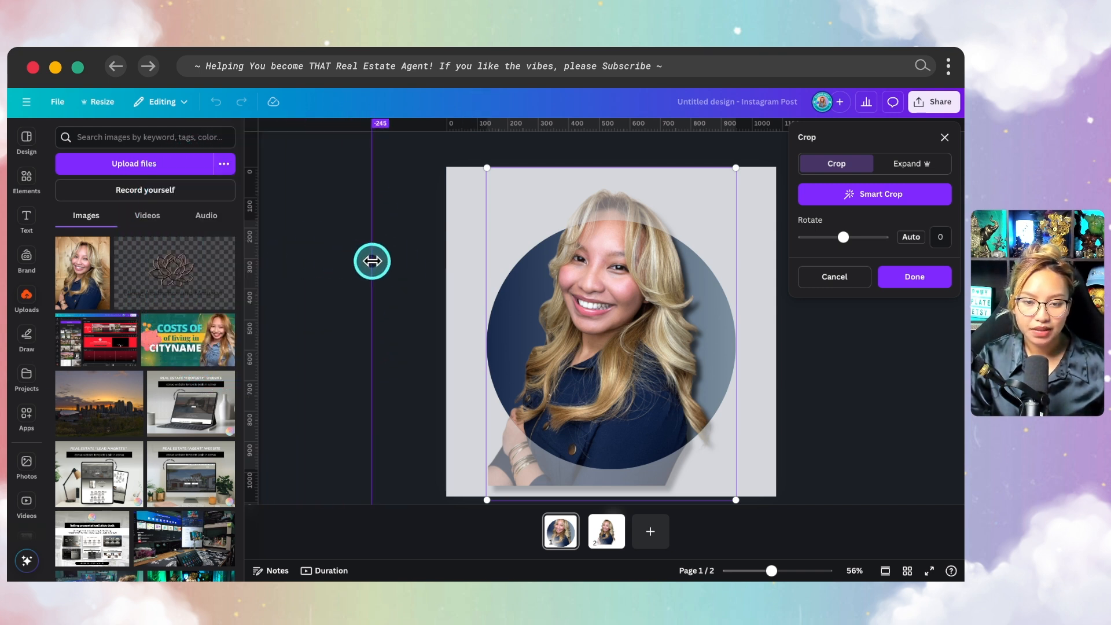
{"action": "left_click_drag", "start_coordinate": [372, 261], "coordinate": [487, 262]}
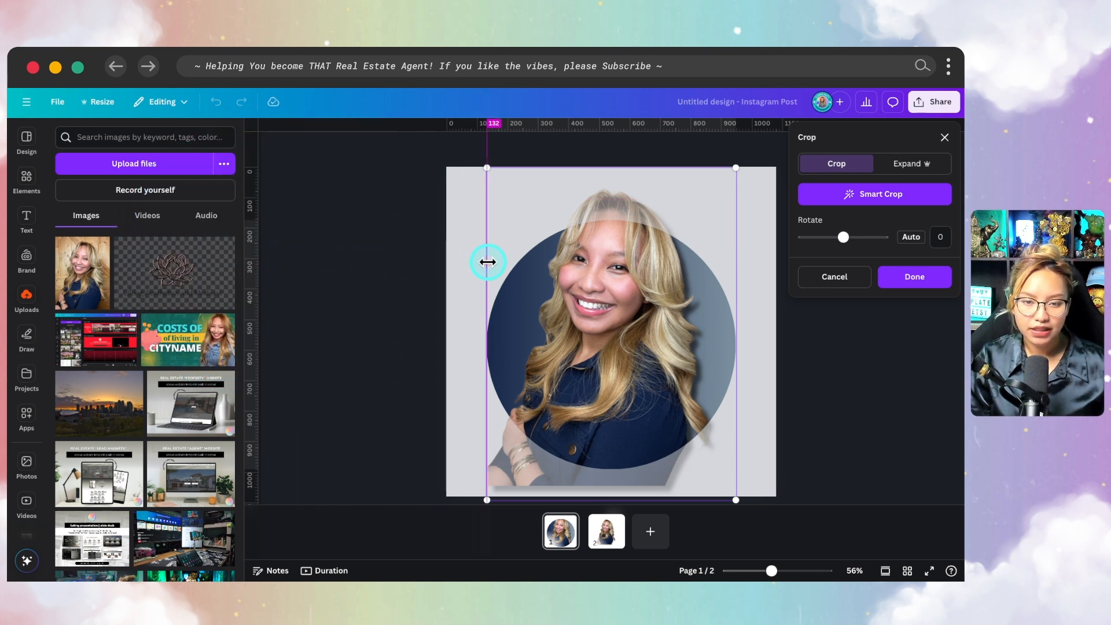
{"action": "left_click_drag", "start_coordinate": [487, 262], "coordinate": [736, 261]}
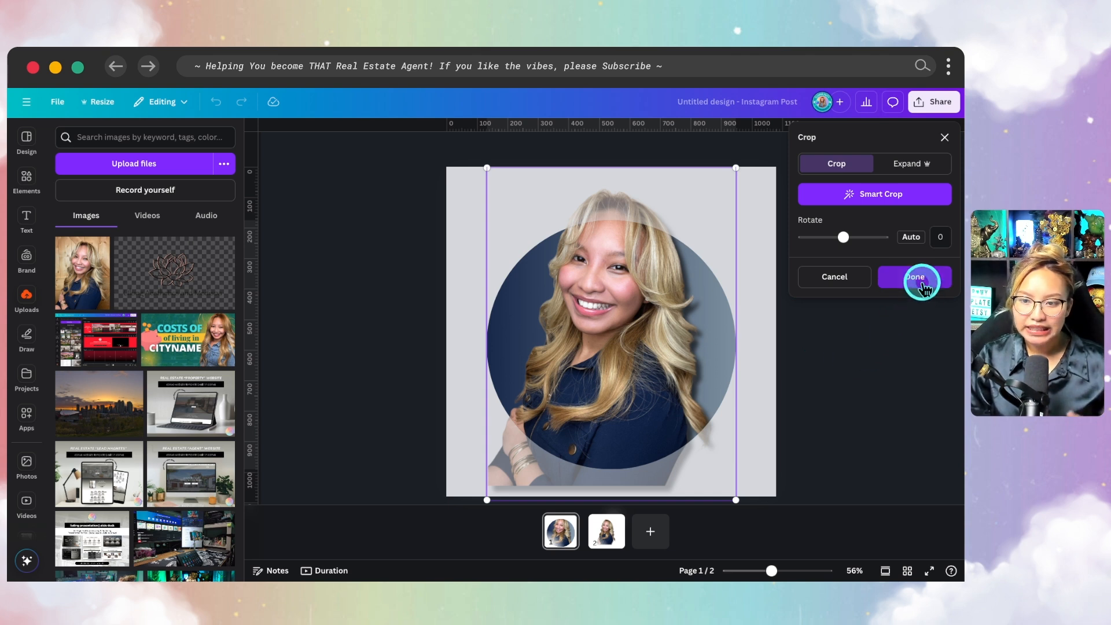
{"action": "left_click", "coordinate": [914, 277]}
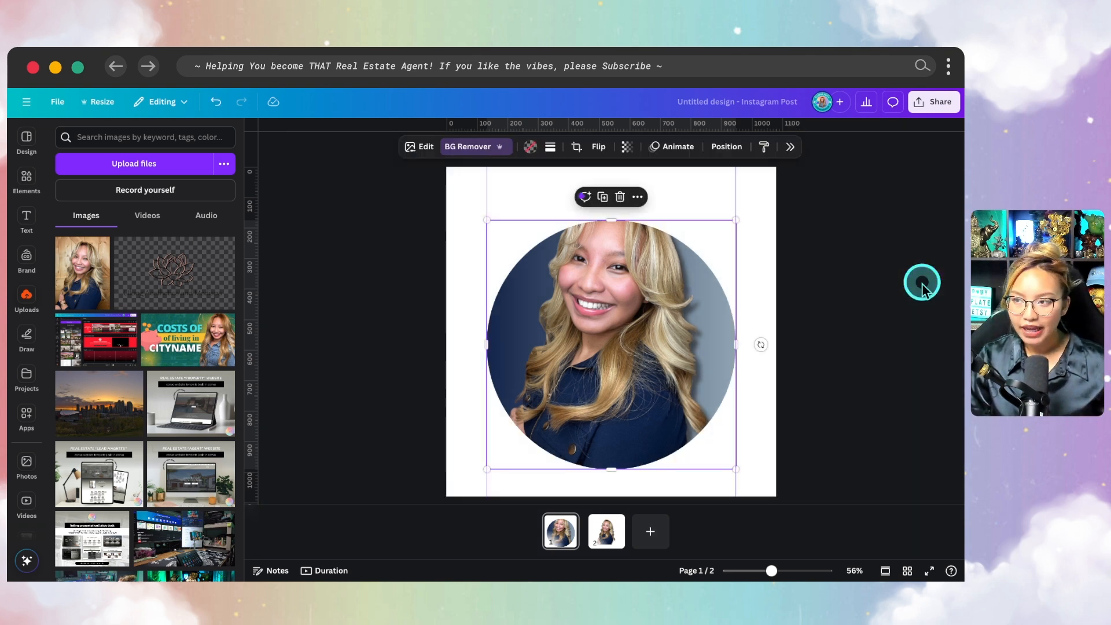
Copy the cutout from page 2 and lock the circle portrait in the Layers list.
{"action": "left_click", "coordinate": [606, 531]}
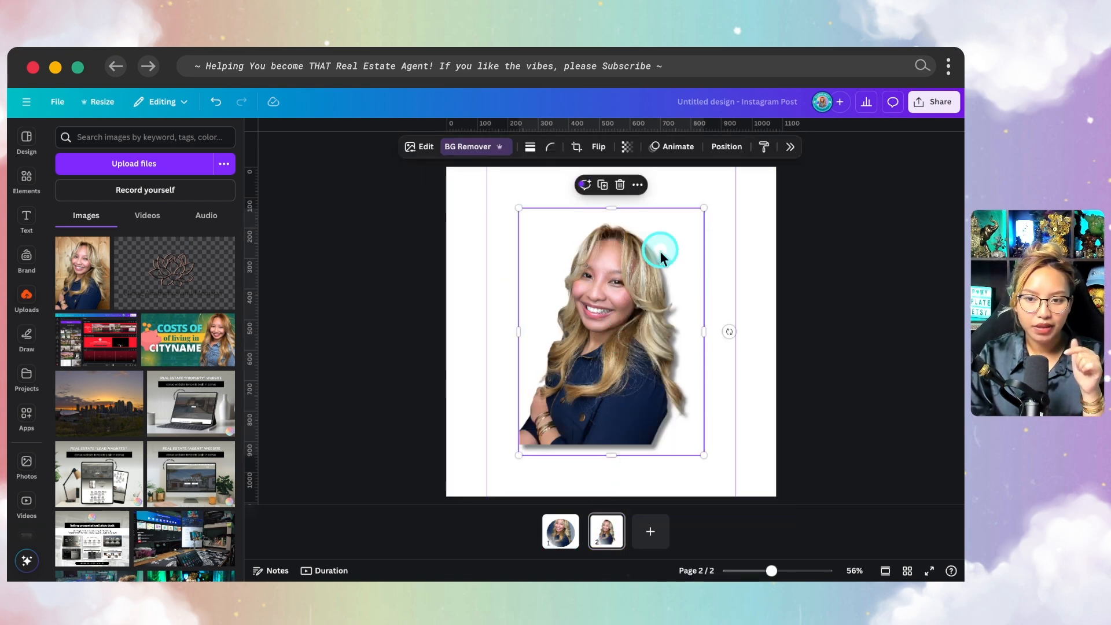
{"action": "left_click", "coordinate": [559, 530]}
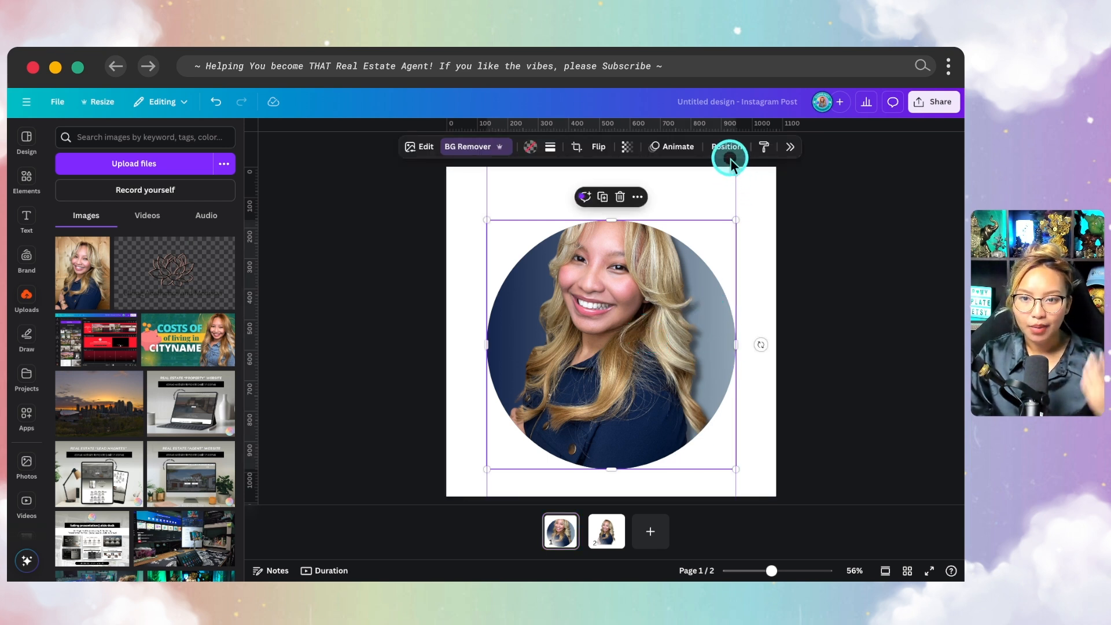
{"action": "left_click", "coordinate": [726, 146]}
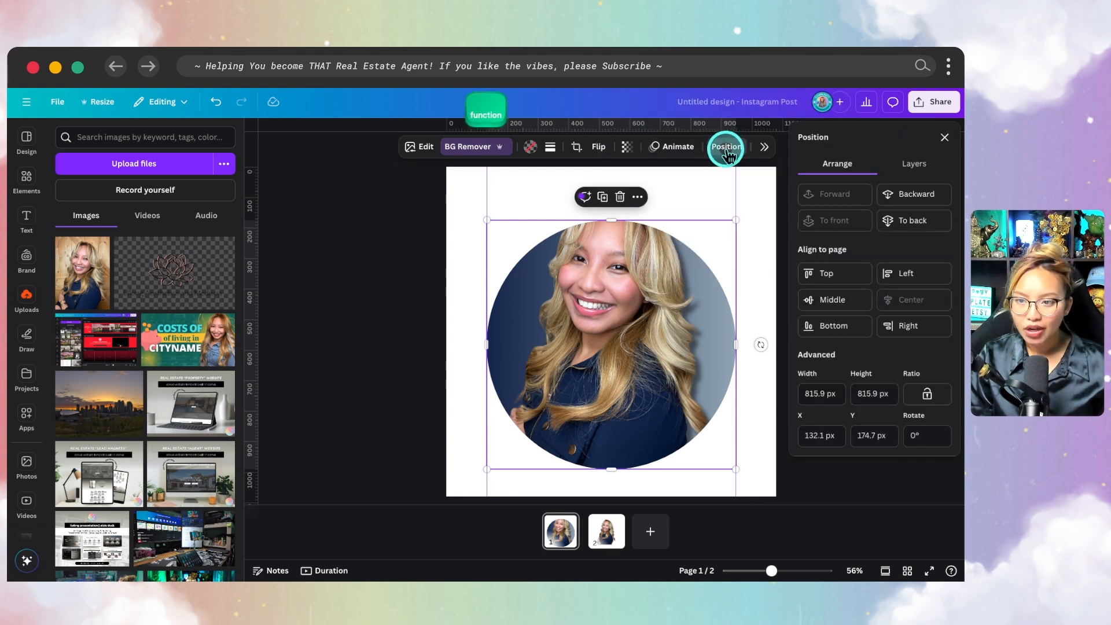
{"action": "left_click", "coordinate": [912, 164]}
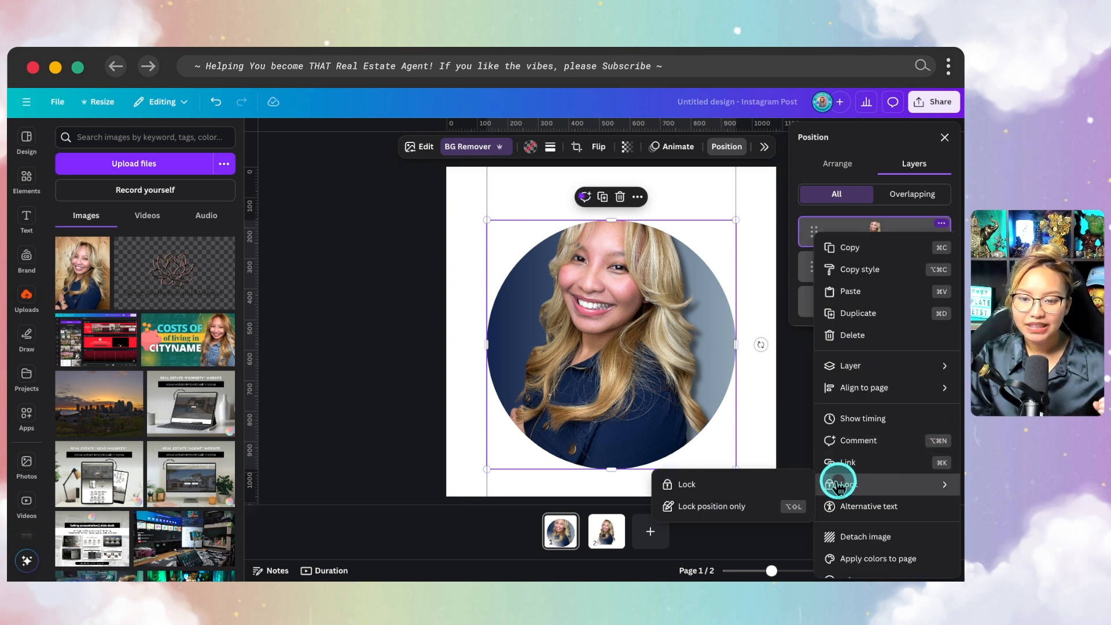
{"action": "left_click", "coordinate": [685, 483]}
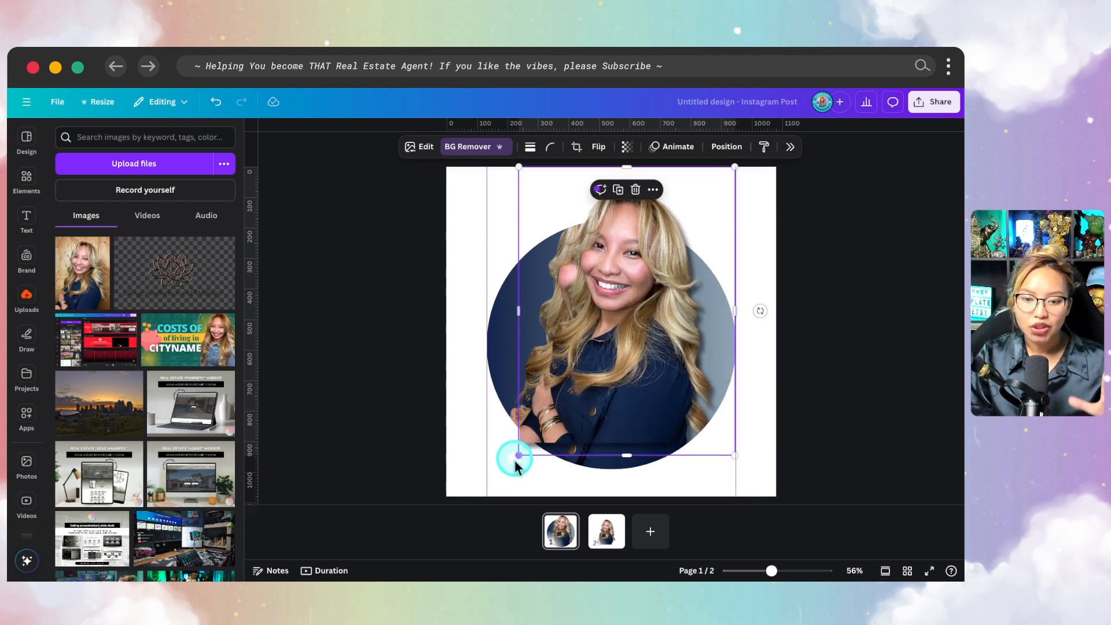
Enlarge the cutout to match the circle, then crop its bottom up to the circle's edge.
{"action": "left_click_drag", "start_coordinate": [517, 456], "coordinate": [489, 499]}
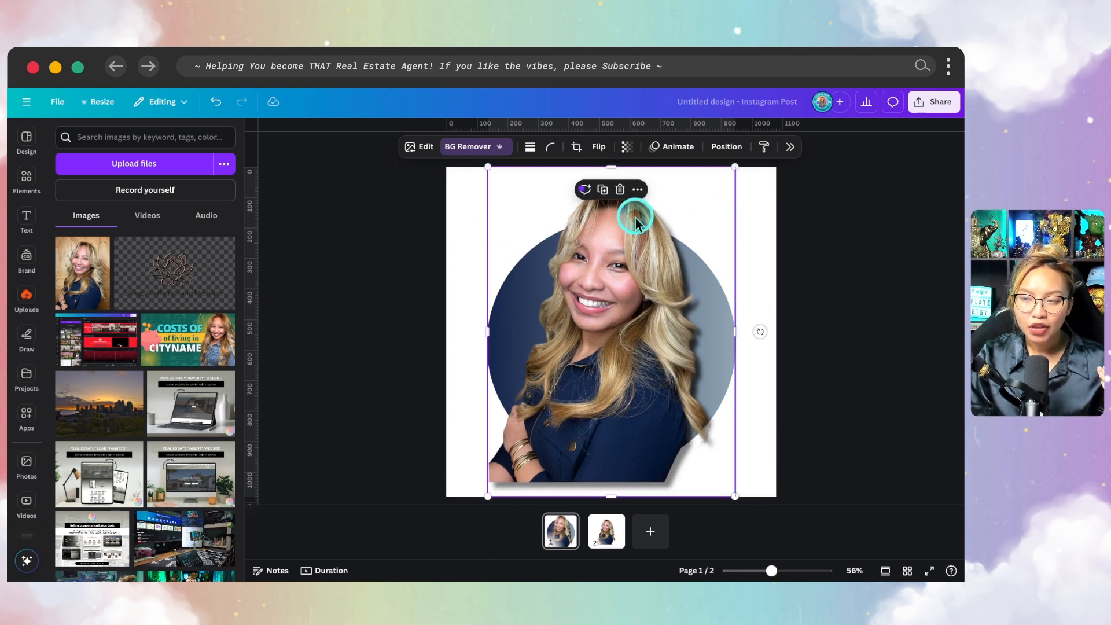
{"action": "mouse_move", "coordinate": [648, 226]}
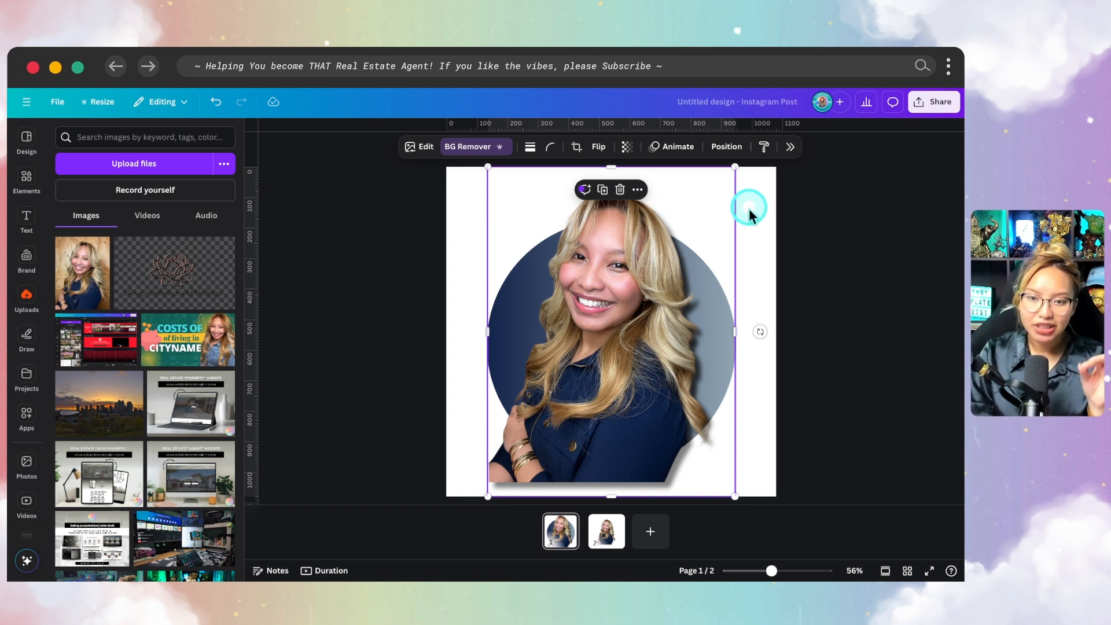
{"action": "left_click_drag", "start_coordinate": [748, 213], "coordinate": [679, 225]}
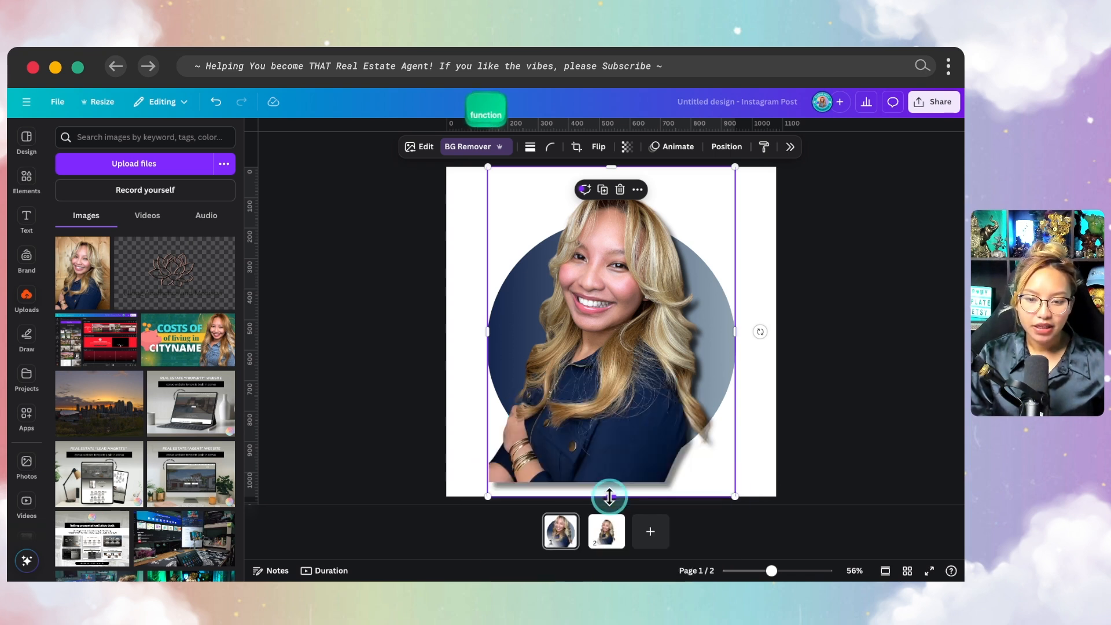
{"action": "left_click_drag", "start_coordinate": [610, 496], "coordinate": [628, 416]}
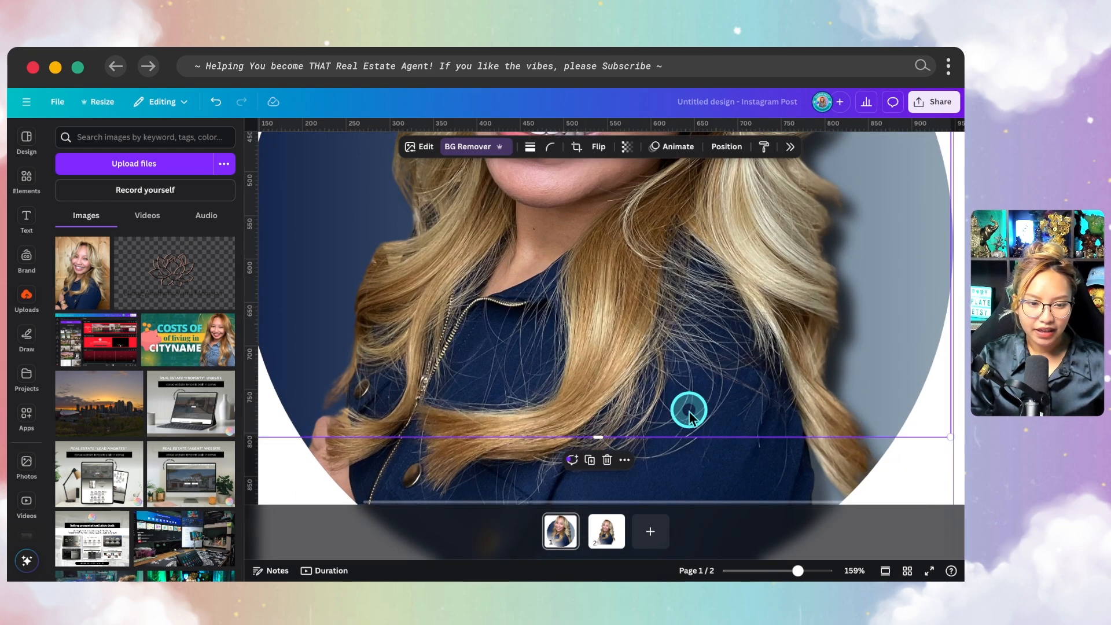
{"action": "left_click_drag", "start_coordinate": [688, 415], "coordinate": [599, 443]}
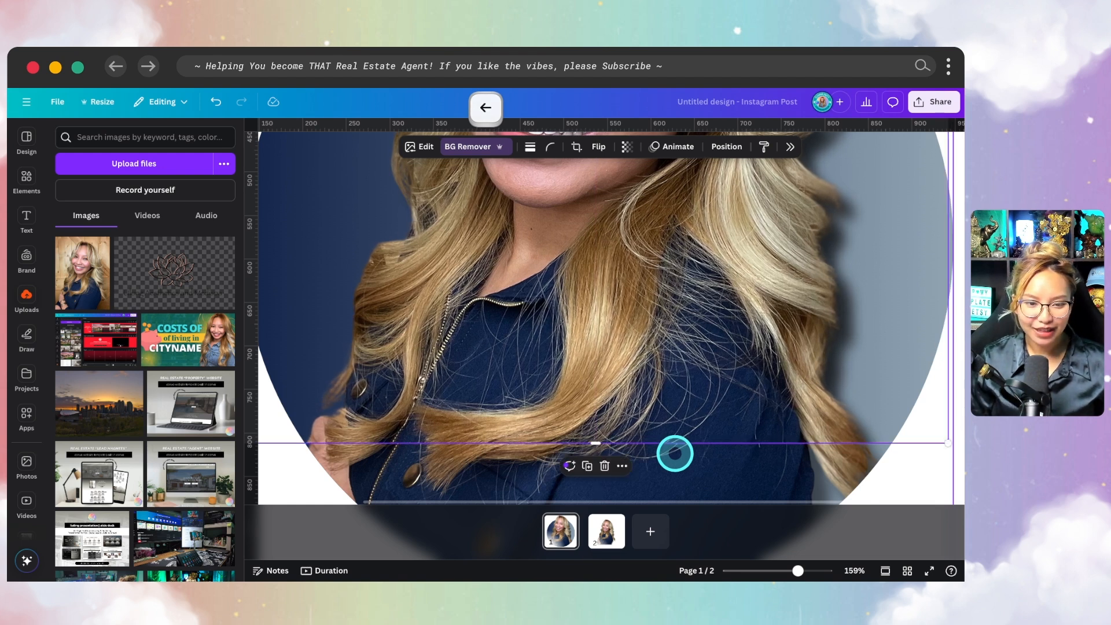
{"action": "left_click_drag", "start_coordinate": [673, 454], "coordinate": [589, 448]}
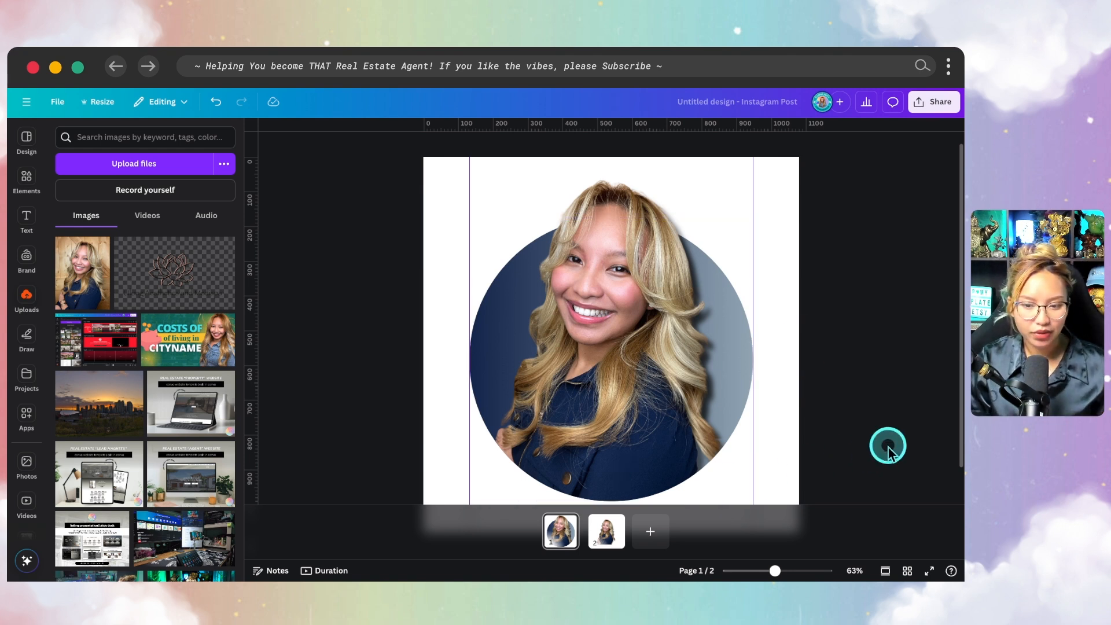
Reselect the cutout and trim its bottom edge further inside the circle.
{"action": "left_click", "coordinate": [609, 329]}
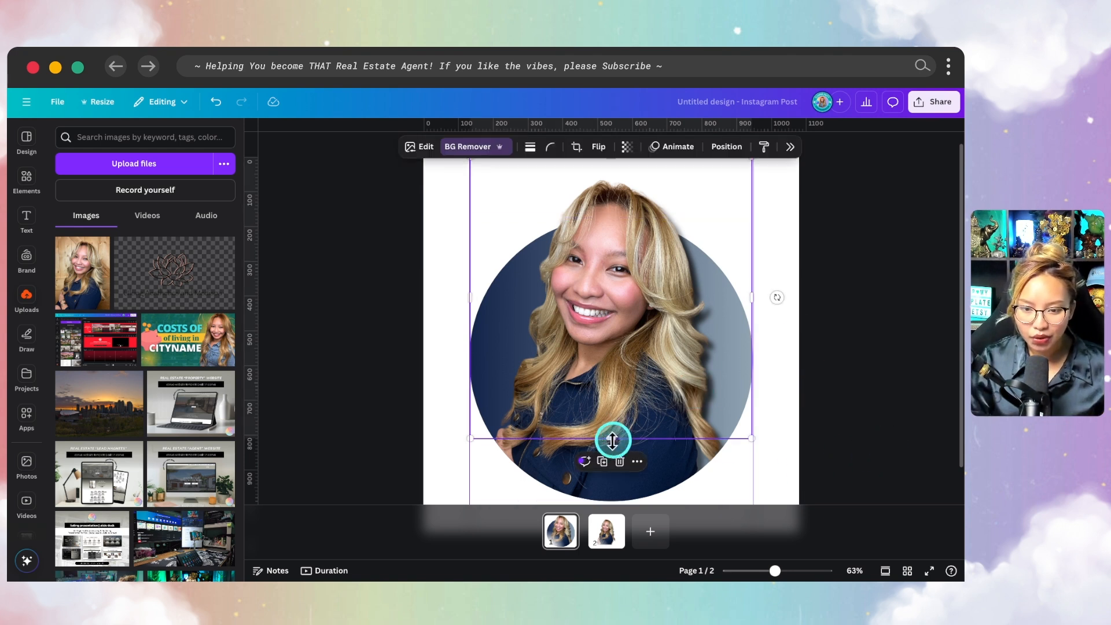
{"action": "left_click_drag", "start_coordinate": [612, 438], "coordinate": [601, 438]}
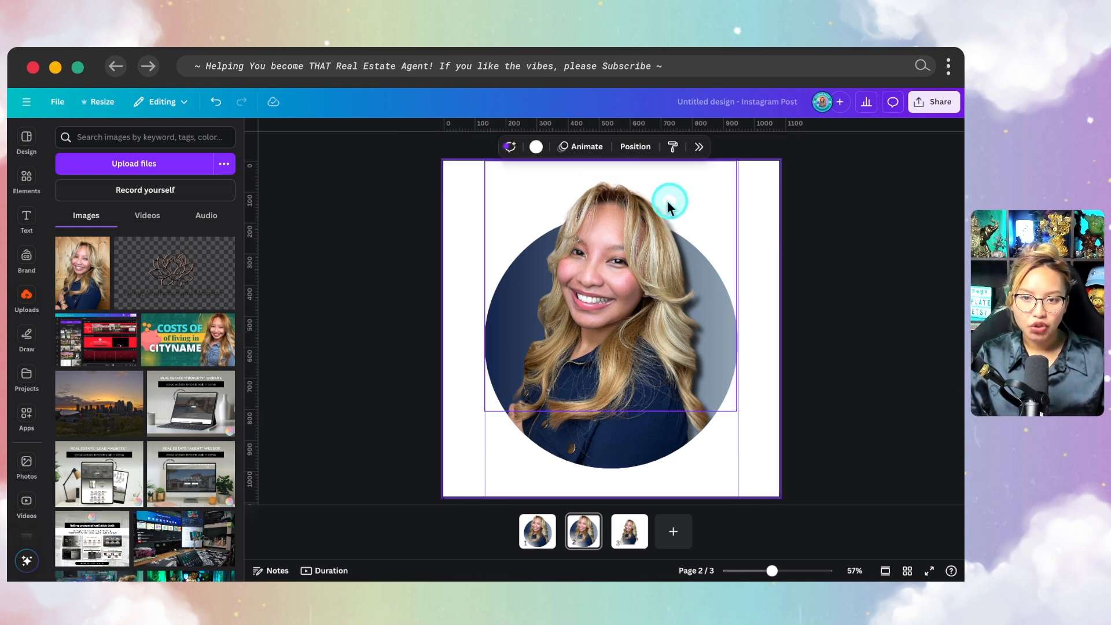
In Layers, duplicate the gradient circle above the portrait, then duplicate the page to make four pages.
{"action": "left_click", "coordinate": [635, 147]}
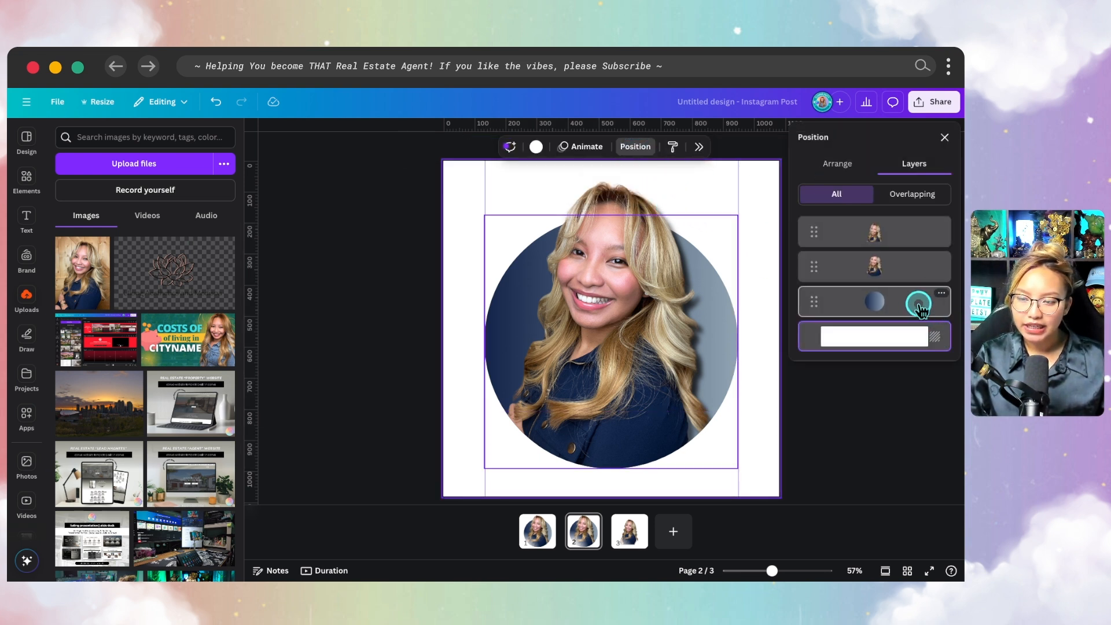
{"action": "left_click", "coordinate": [940, 292]}
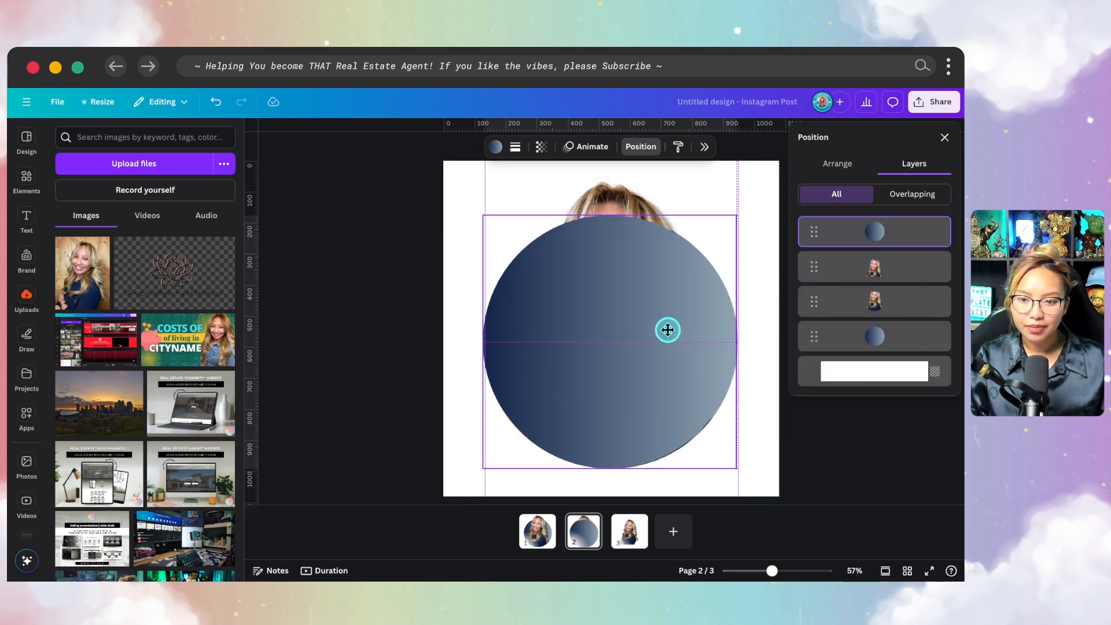
{"action": "left_click", "coordinate": [666, 329]}
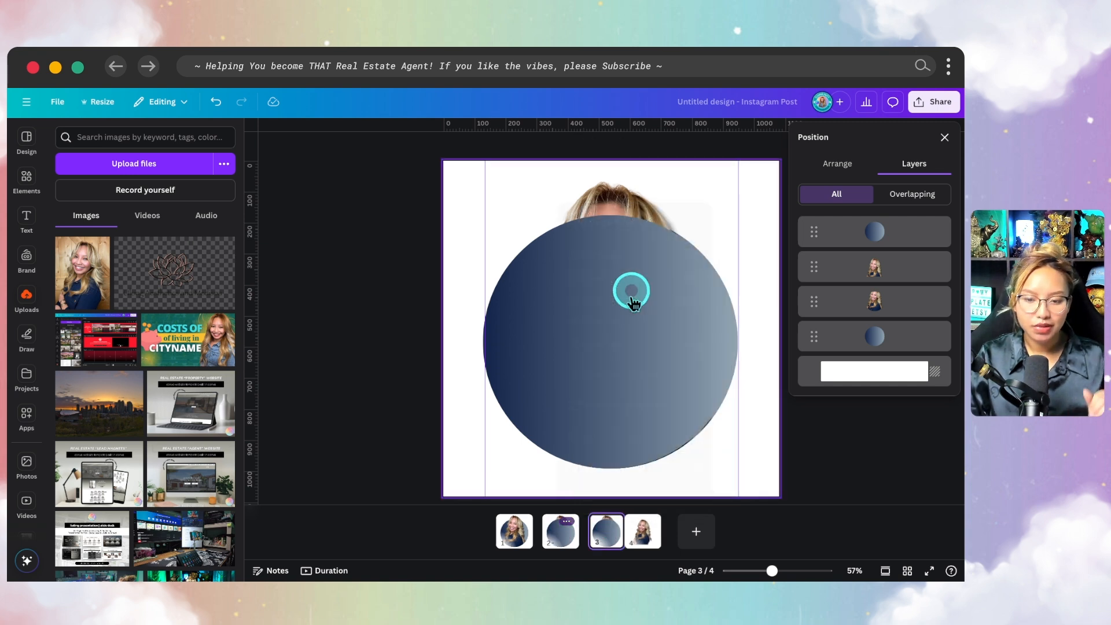
Enlarge and reframe the city sunset photo in page 2's circle, then lower its transparency.
{"action": "left_click", "coordinate": [559, 530]}
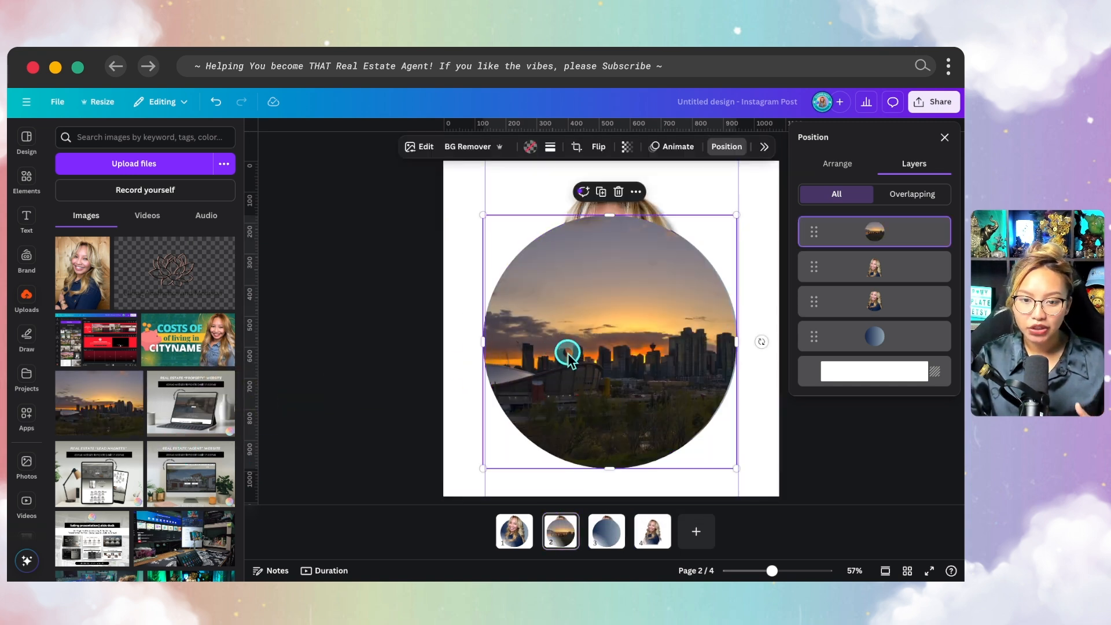
{"action": "left_click", "coordinate": [575, 147]}
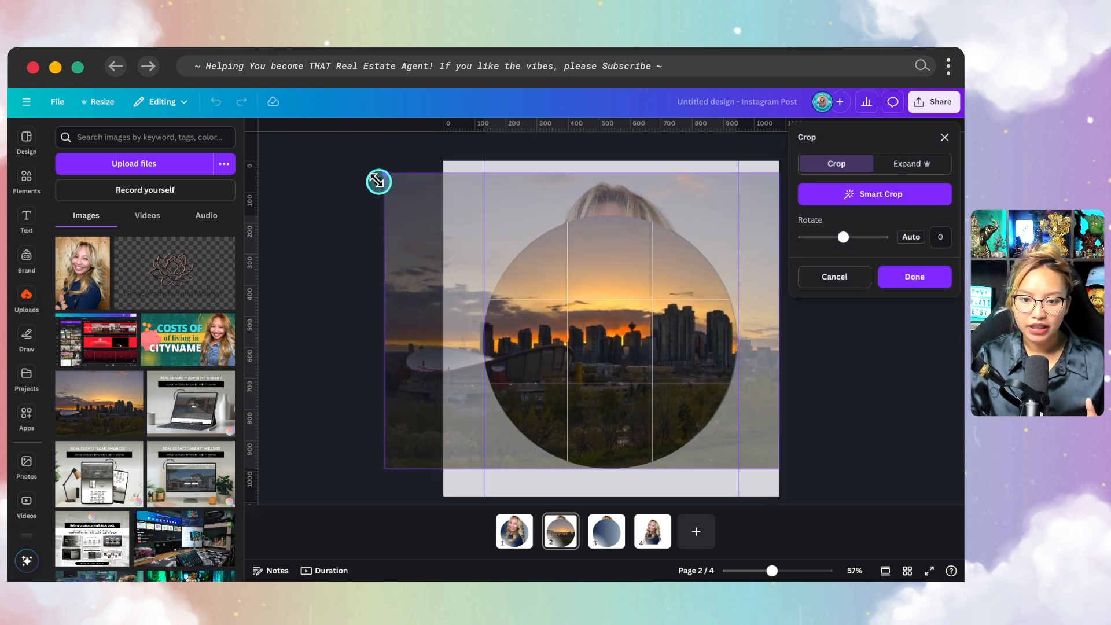
{"action": "left_click", "coordinate": [913, 277]}
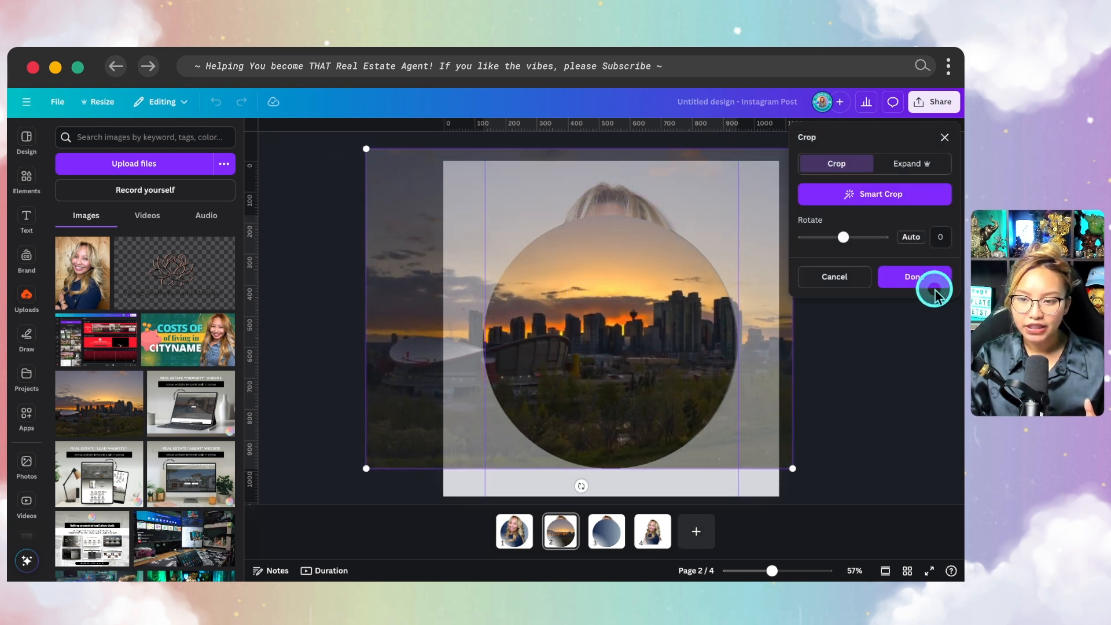
{"action": "left_click", "coordinate": [912, 276]}
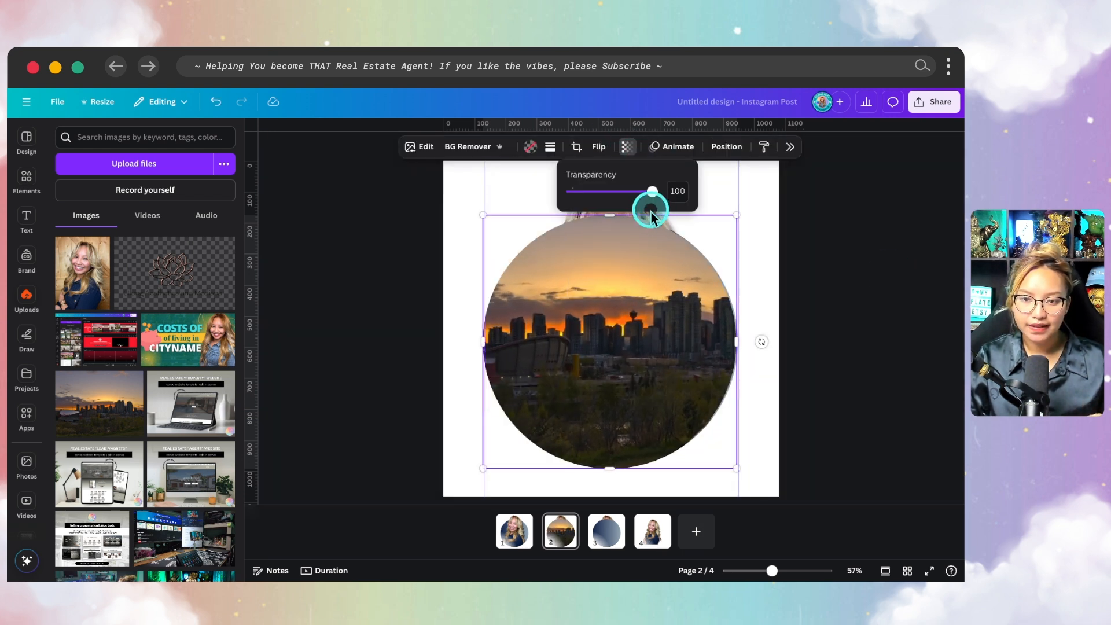
{"action": "left_click_drag", "start_coordinate": [650, 192], "coordinate": [608, 192]}
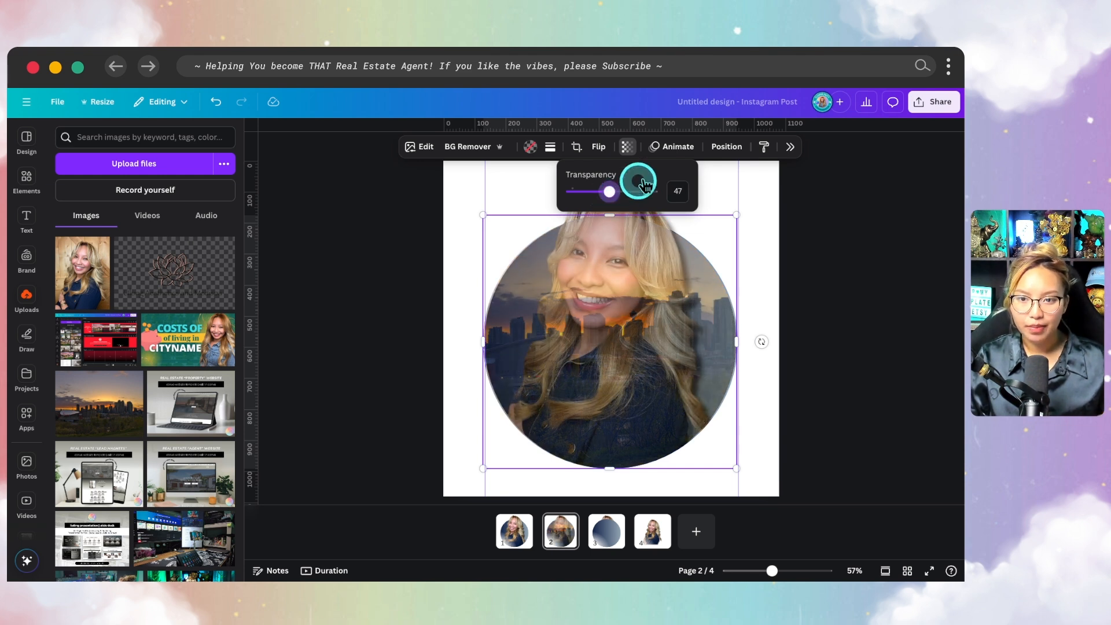
{"action": "left_click", "coordinate": [725, 146]}
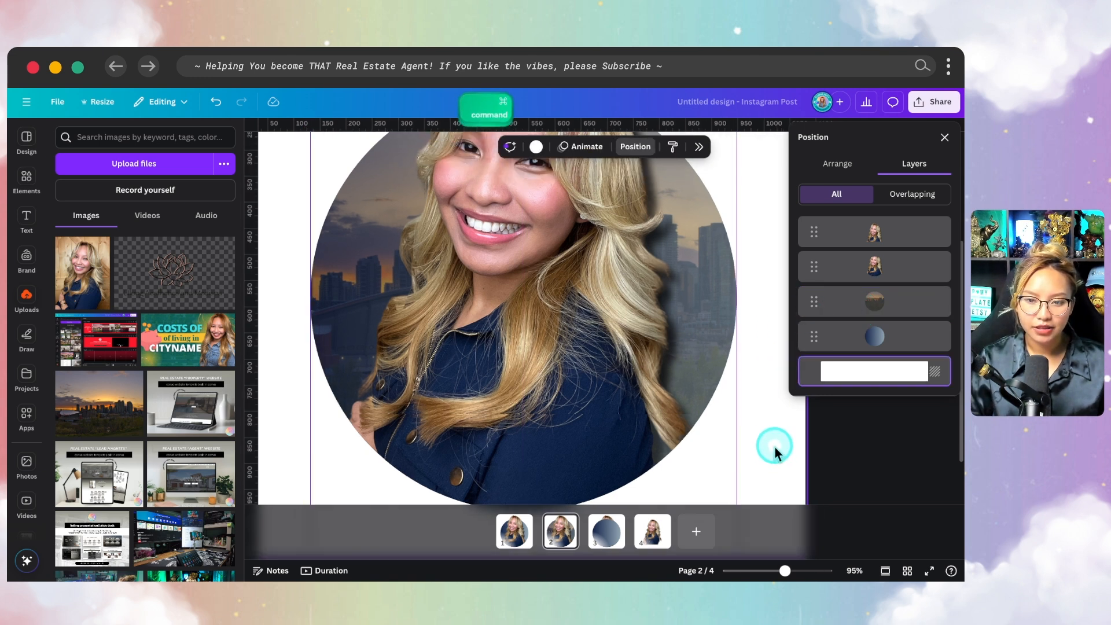
Add the 'ln' logo to page 3 and layer it behind the portrait.
{"action": "left_click", "coordinate": [605, 531]}
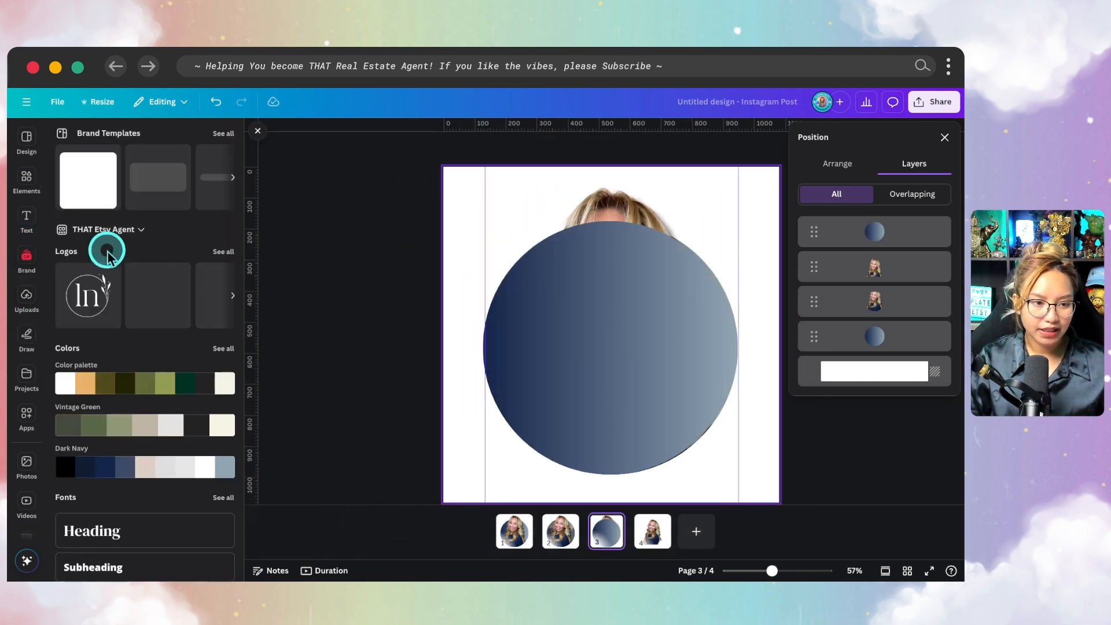
{"action": "left_click", "coordinate": [88, 295]}
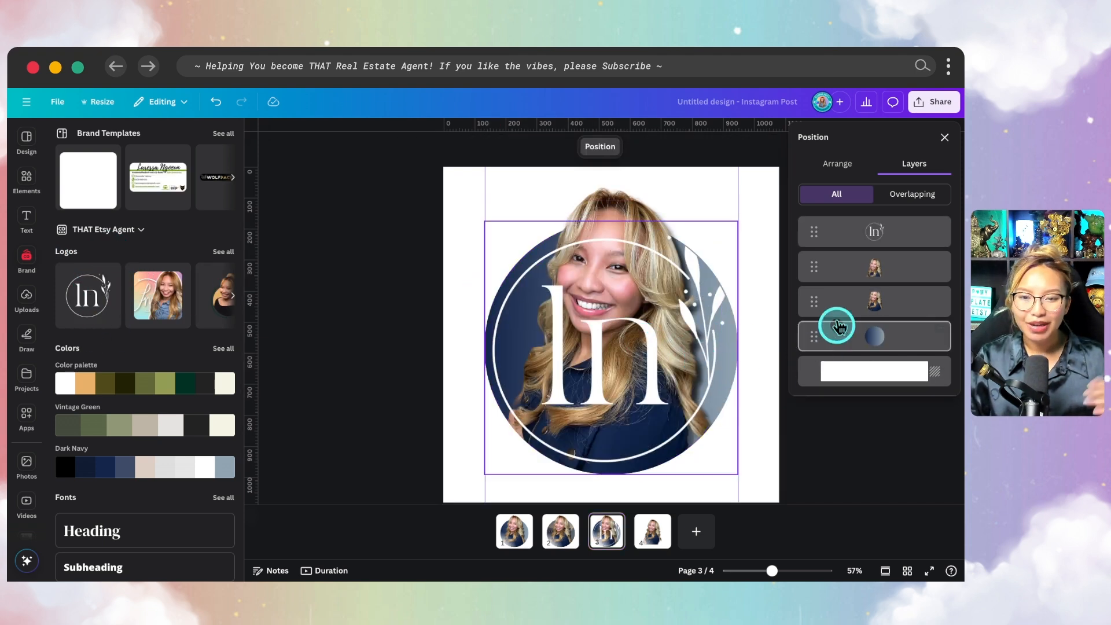
{"action": "left_click", "coordinate": [874, 231]}
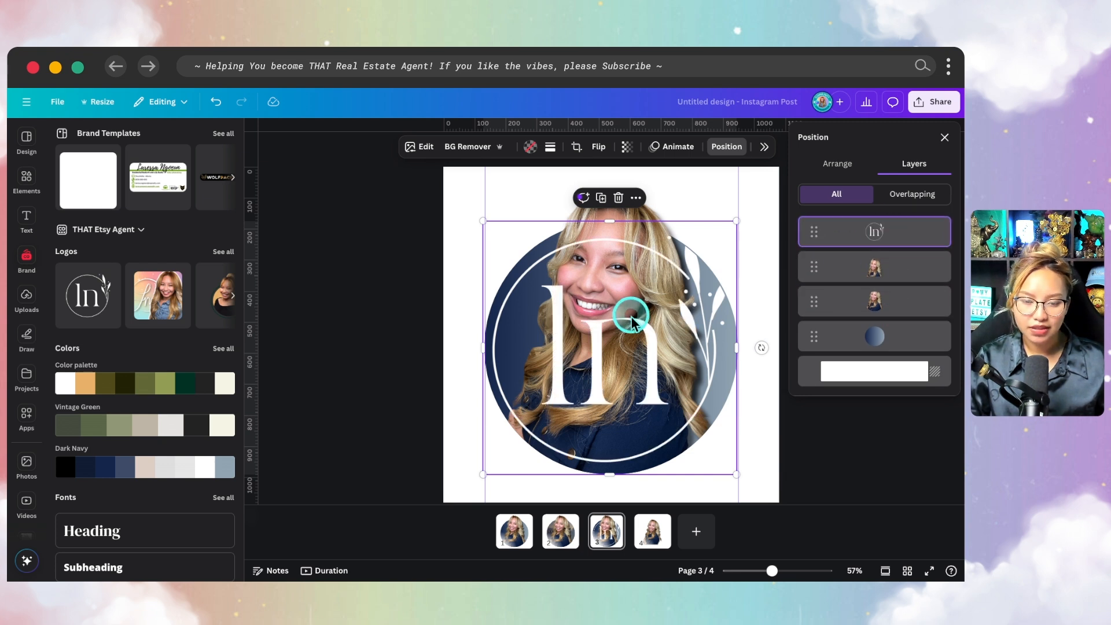
{"action": "left_click", "coordinate": [577, 147]}
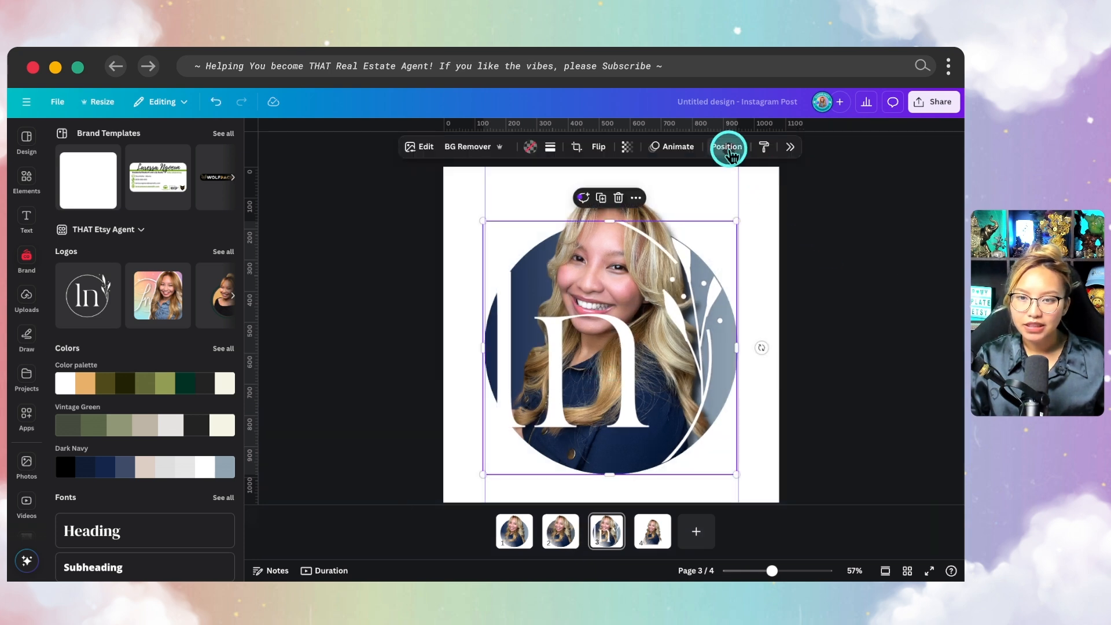
{"action": "left_click", "coordinate": [725, 146]}
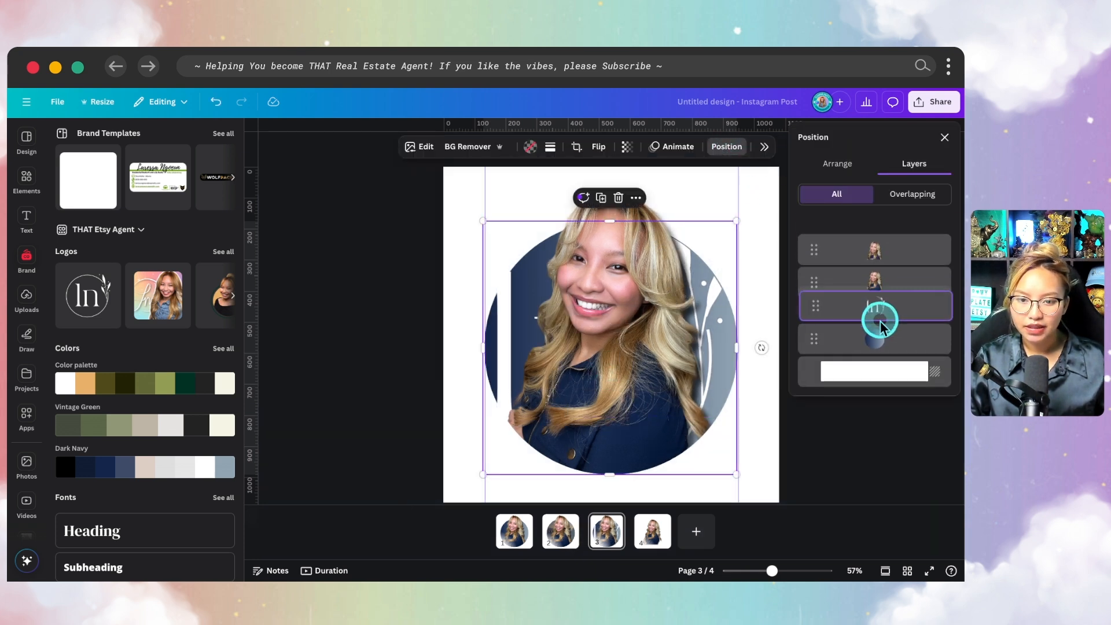
Lower the logo's transparency and enlarge it within its crop to fill the circle.
{"action": "left_click", "coordinate": [625, 147]}
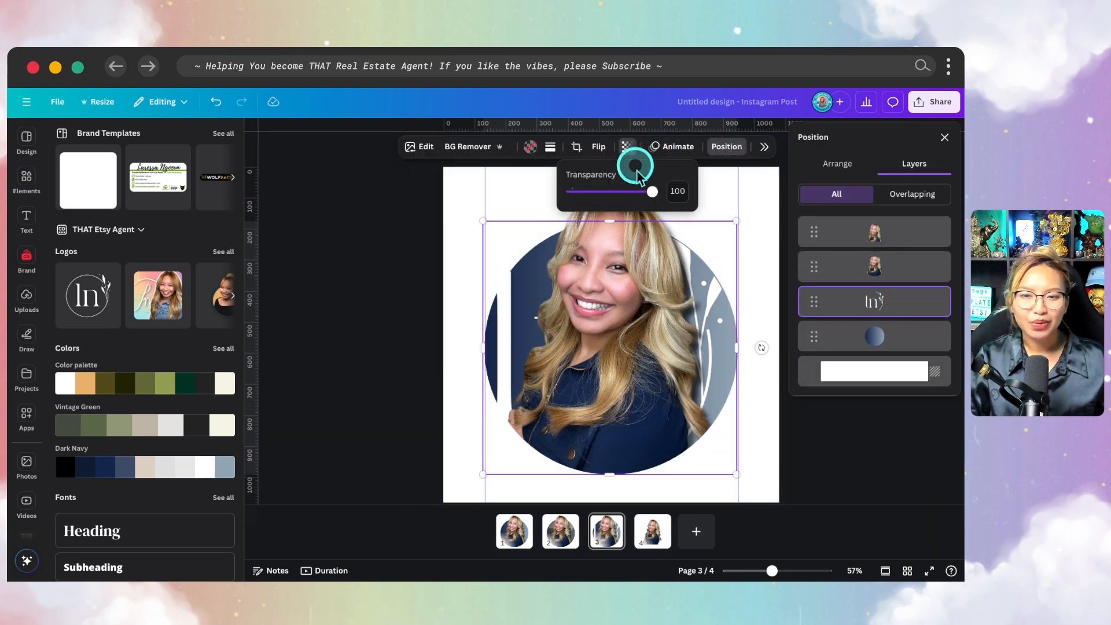
{"action": "left_click_drag", "start_coordinate": [650, 191], "coordinate": [612, 192]}
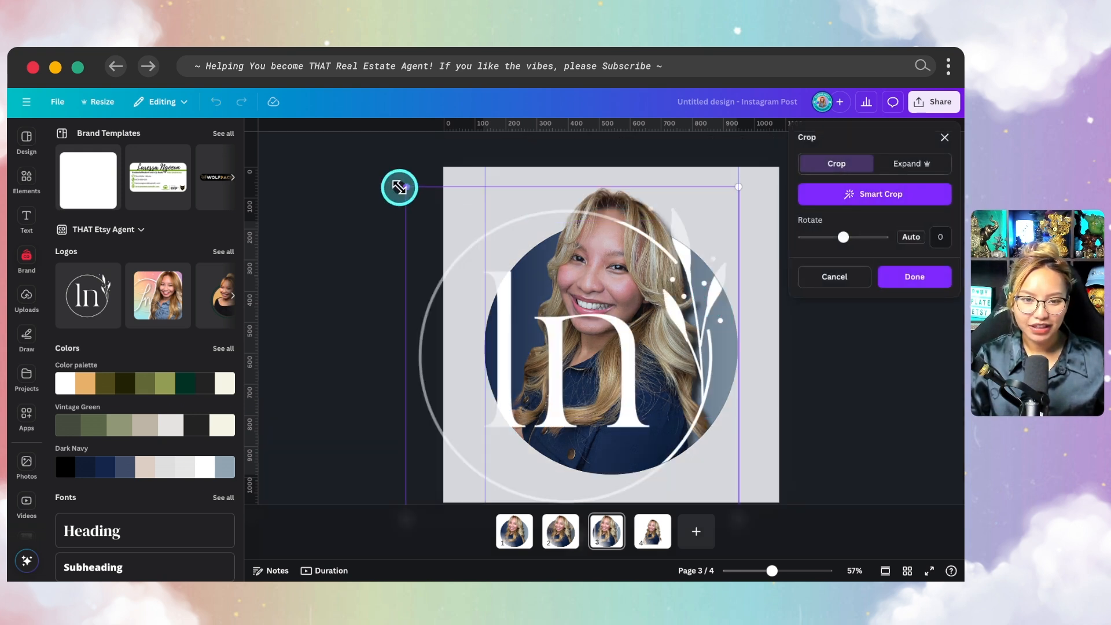
{"action": "left_click_drag", "start_coordinate": [401, 187], "coordinate": [462, 332]}
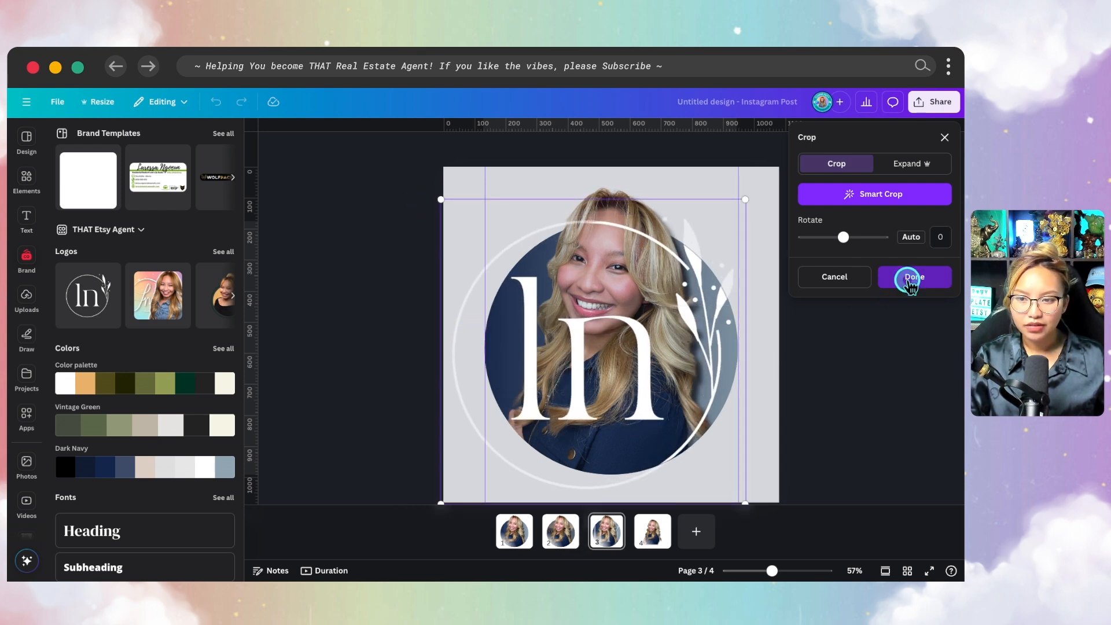
{"action": "left_click", "coordinate": [913, 277]}
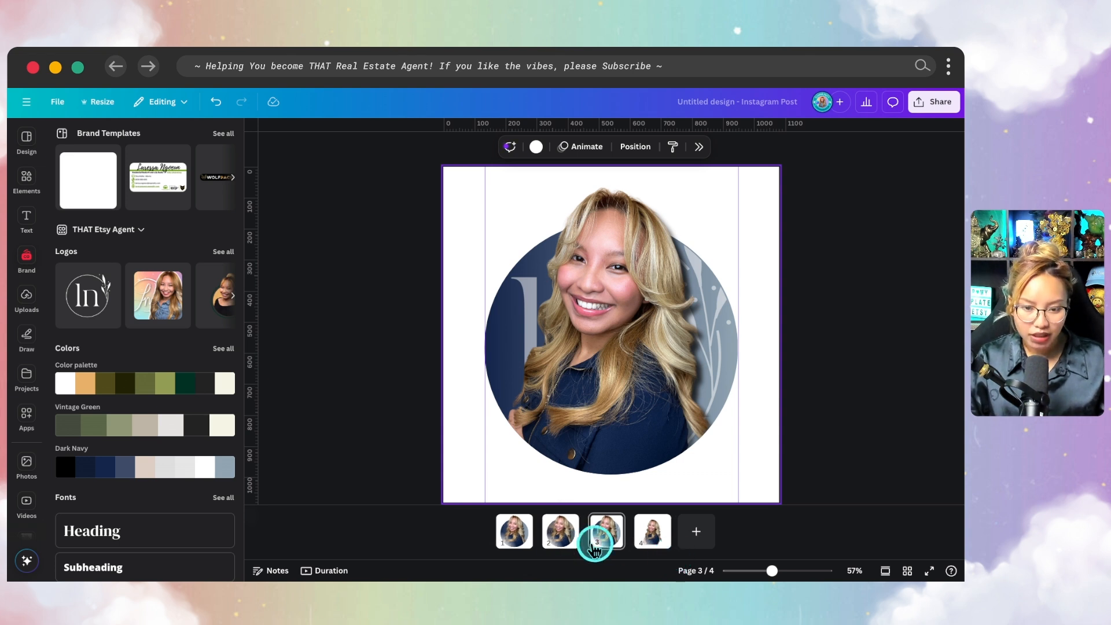
Add a navy gradient circle to page 2, send it back, and enlarge it around the photo circle.
{"action": "left_click", "coordinate": [559, 530]}
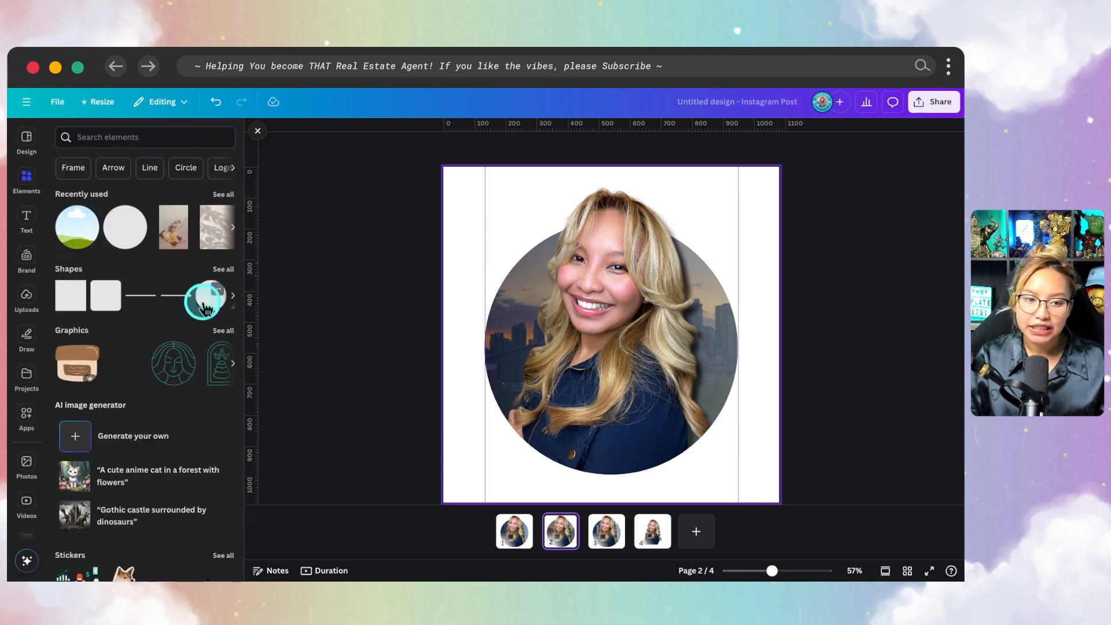
{"action": "left_click", "coordinate": [205, 296]}
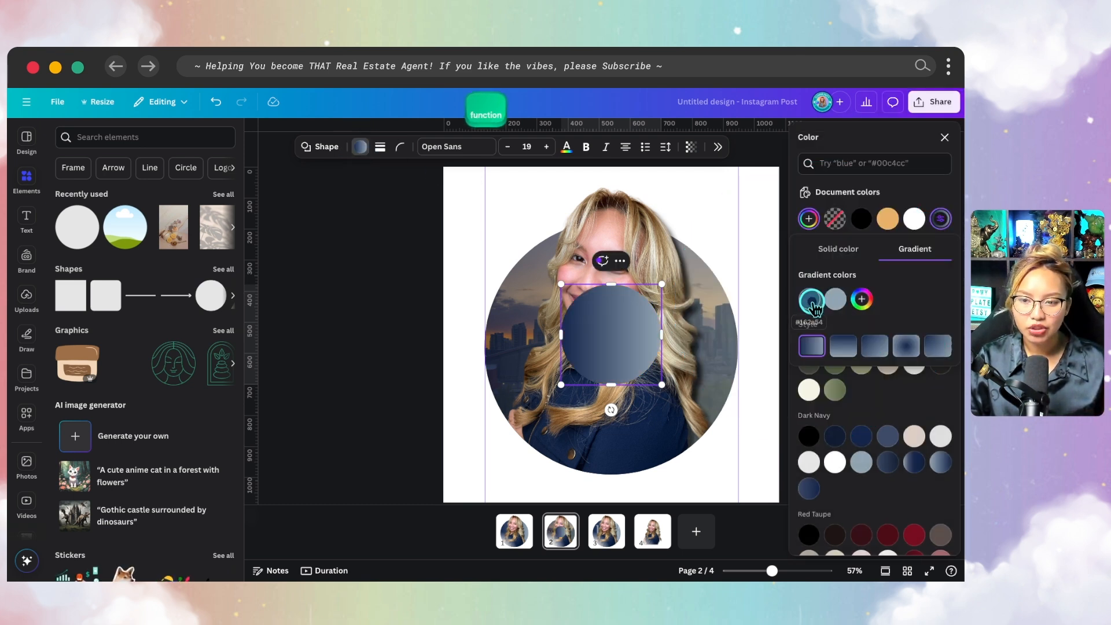
{"action": "left_click", "coordinate": [842, 299]}
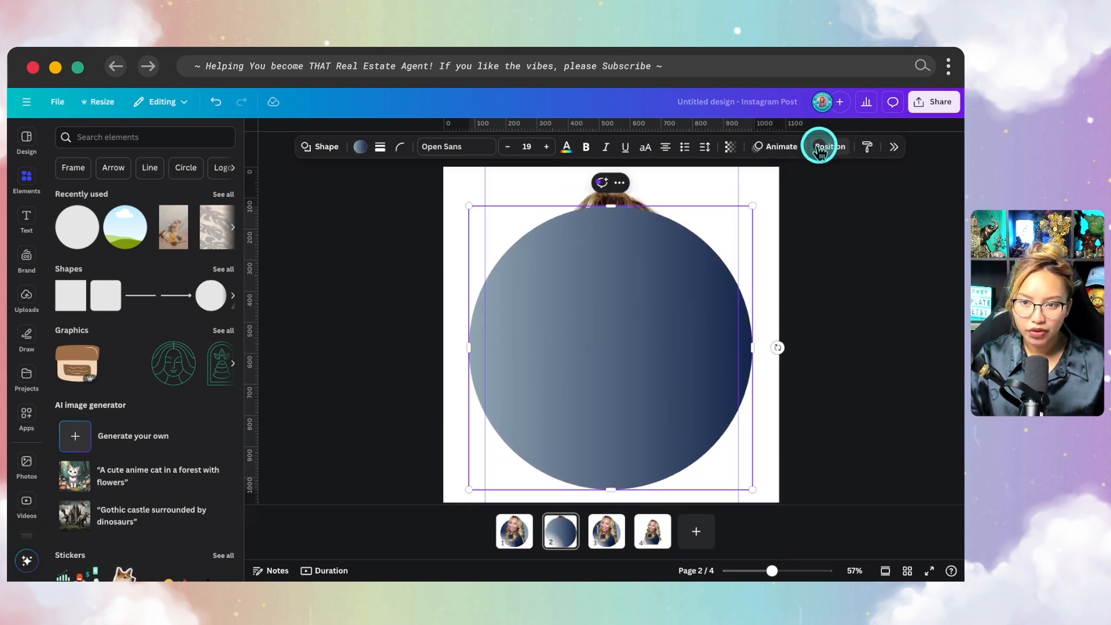
{"action": "left_click", "coordinate": [826, 146]}
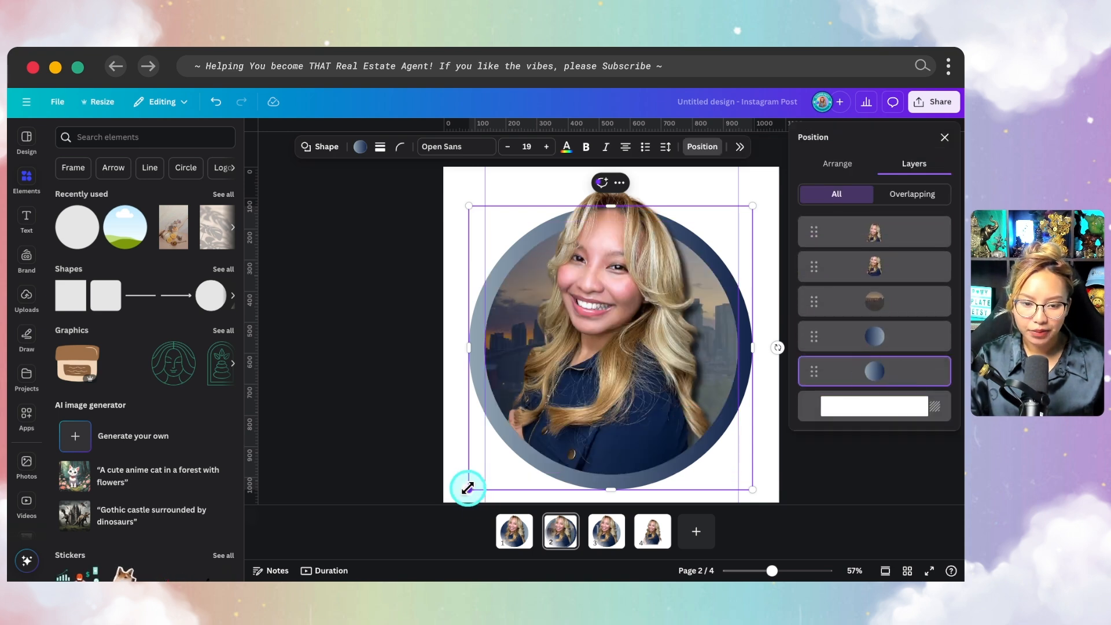
{"action": "left_click_drag", "start_coordinate": [468, 487], "coordinate": [742, 215]}
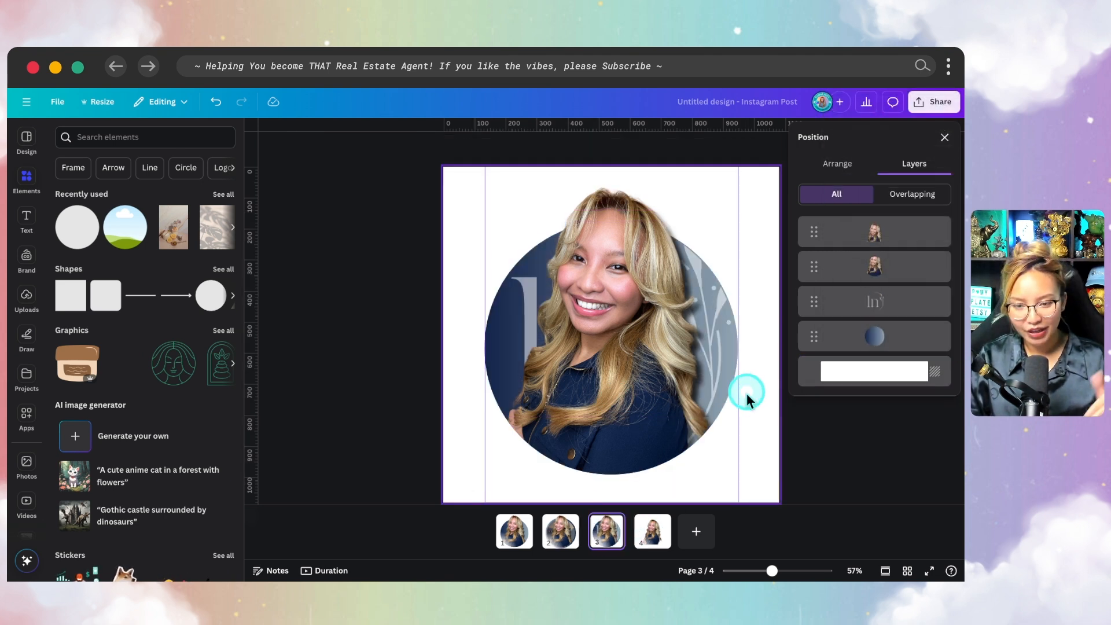
Make page 3's circle transparent with no fill and a solid border.
{"action": "left_click", "coordinate": [747, 391]}
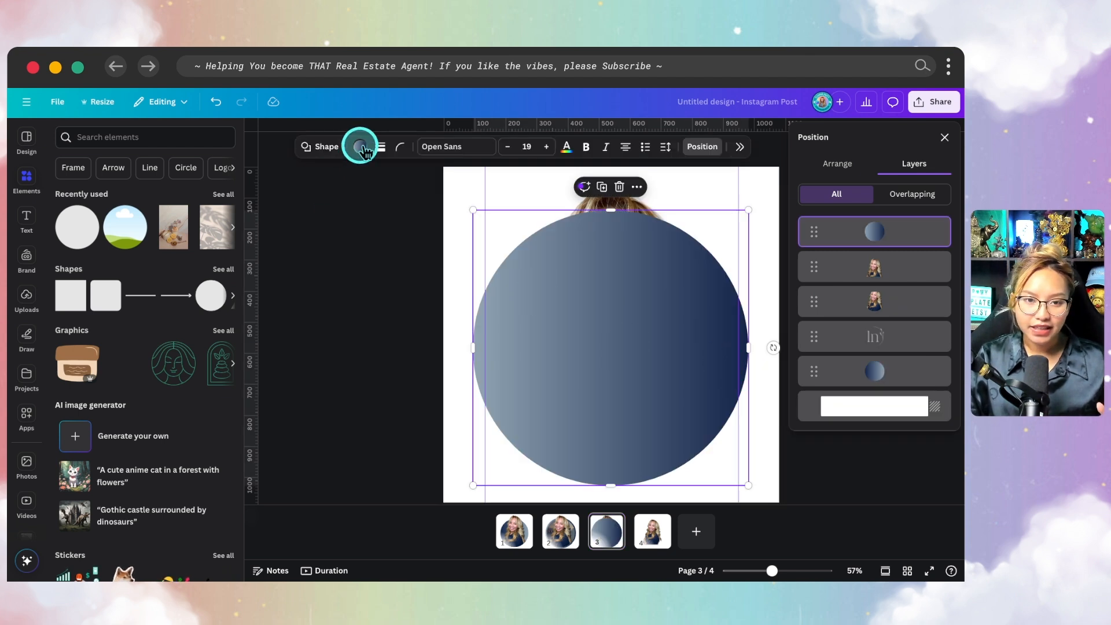
{"action": "left_click", "coordinate": [360, 147]}
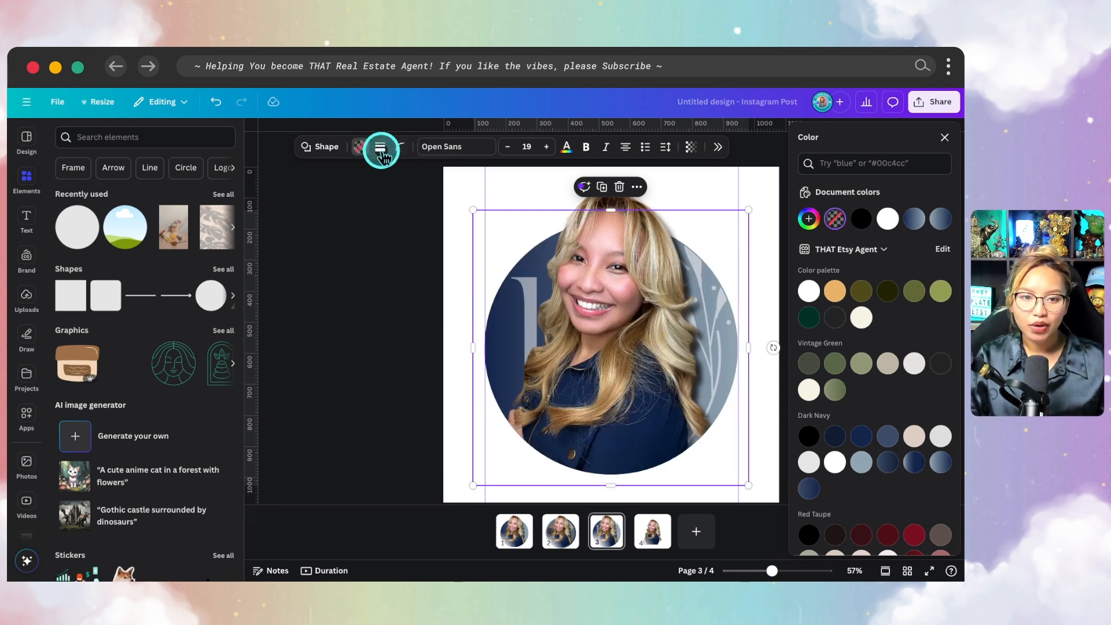
{"action": "left_click", "coordinate": [380, 146]}
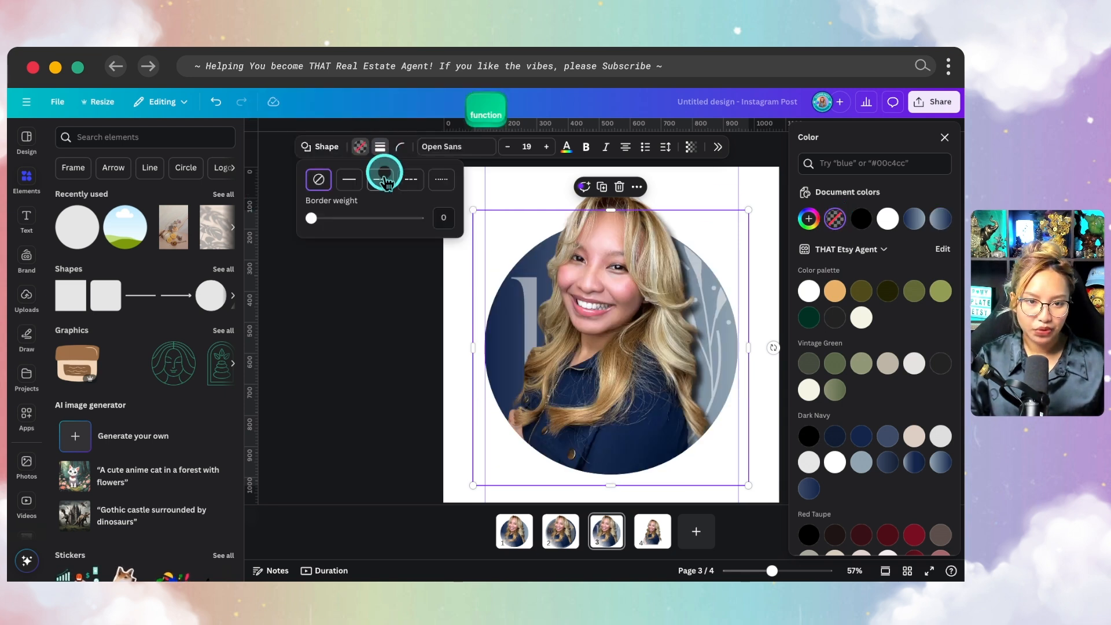
{"action": "left_click_drag", "start_coordinate": [310, 218], "coordinate": [339, 218]}
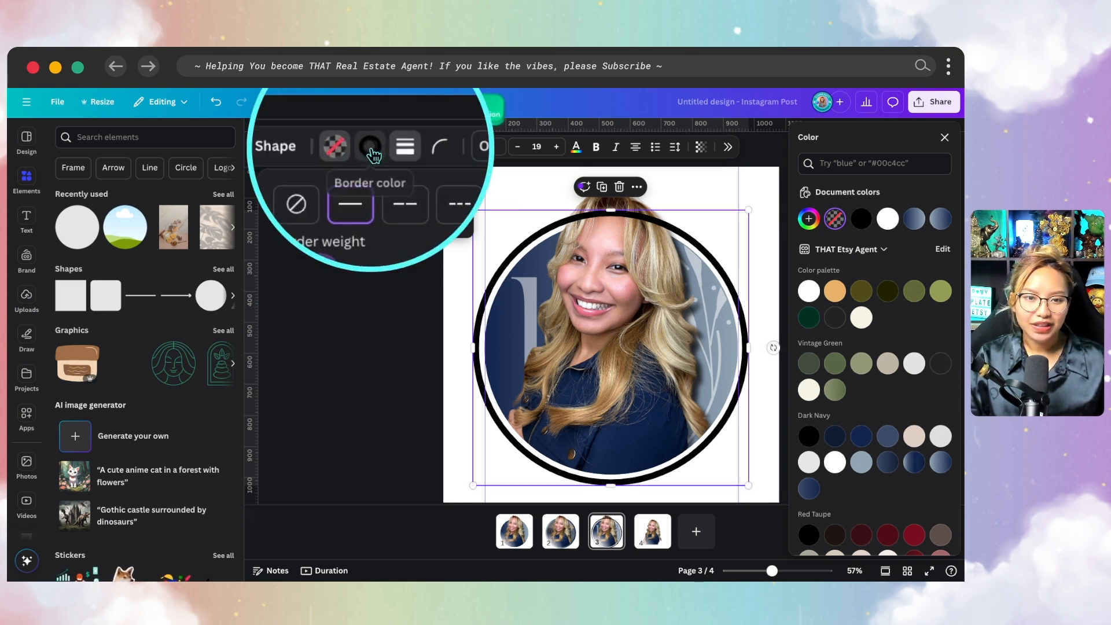
Color the border with the navy gradient, send it back, and set border weight to 15.
{"action": "left_click", "coordinate": [358, 146]}
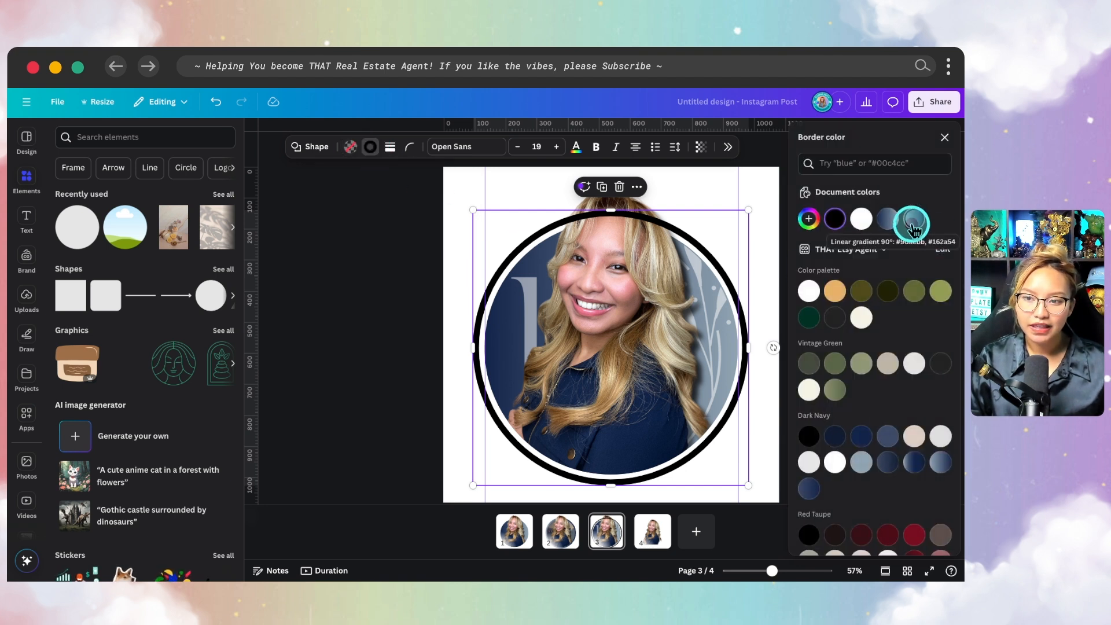
{"action": "left_click", "coordinate": [913, 218]}
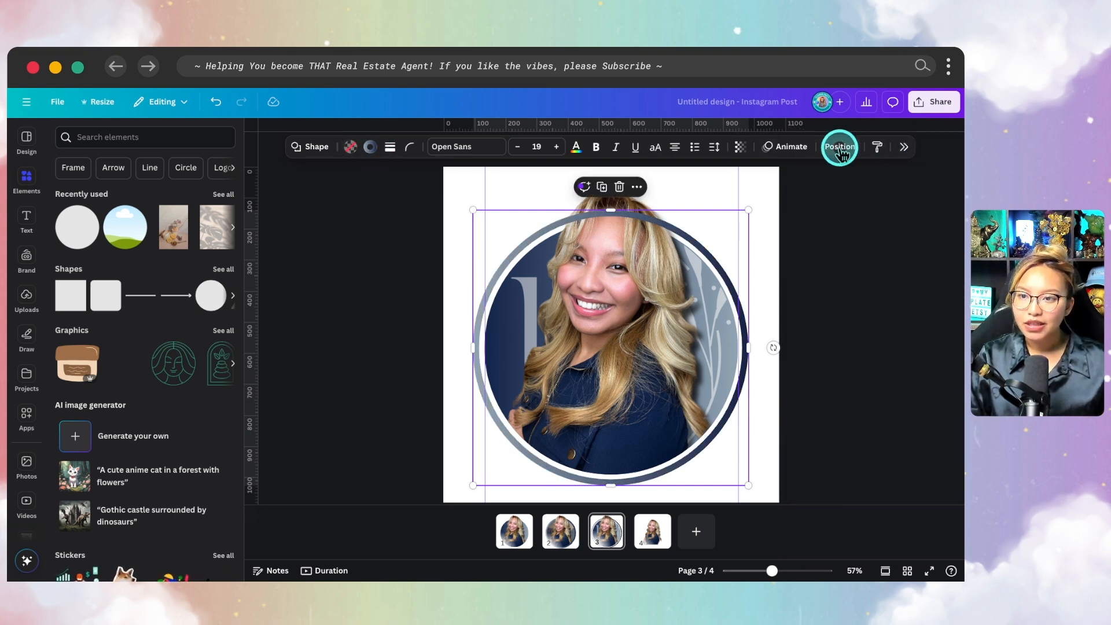
{"action": "left_click", "coordinate": [839, 146]}
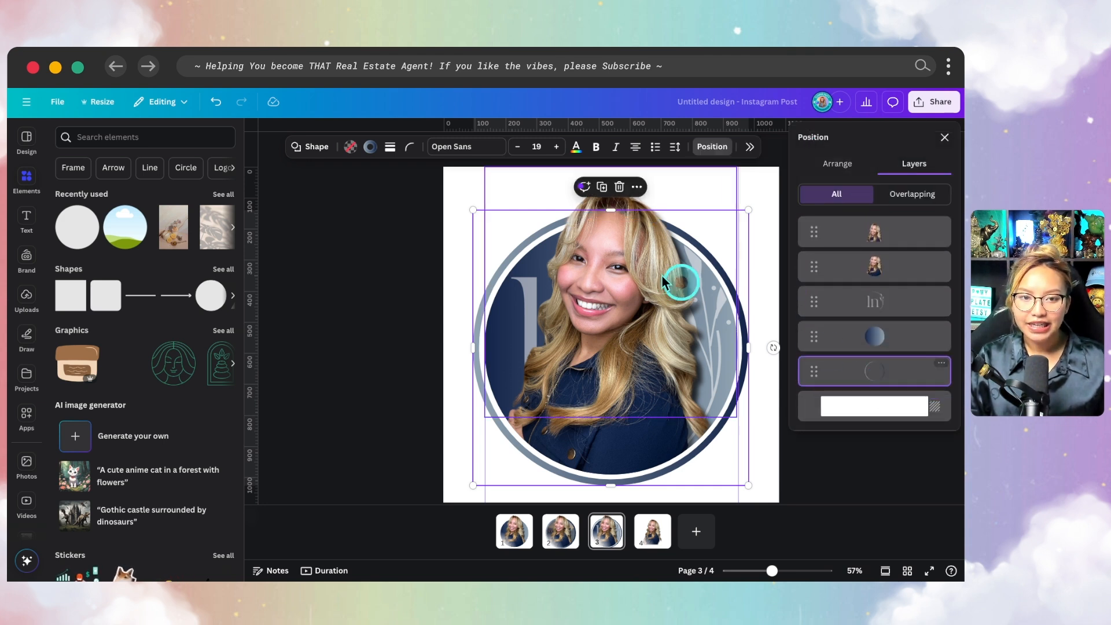
{"action": "left_click", "coordinate": [388, 146]}
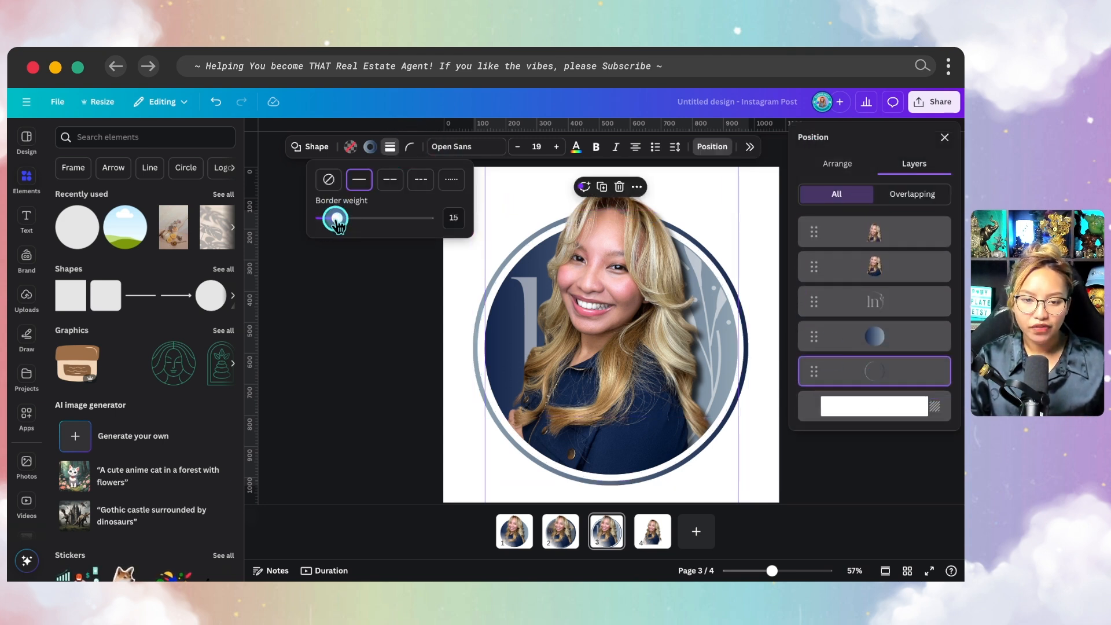
{"action": "left_click_drag", "start_coordinate": [335, 218], "coordinate": [343, 218]}
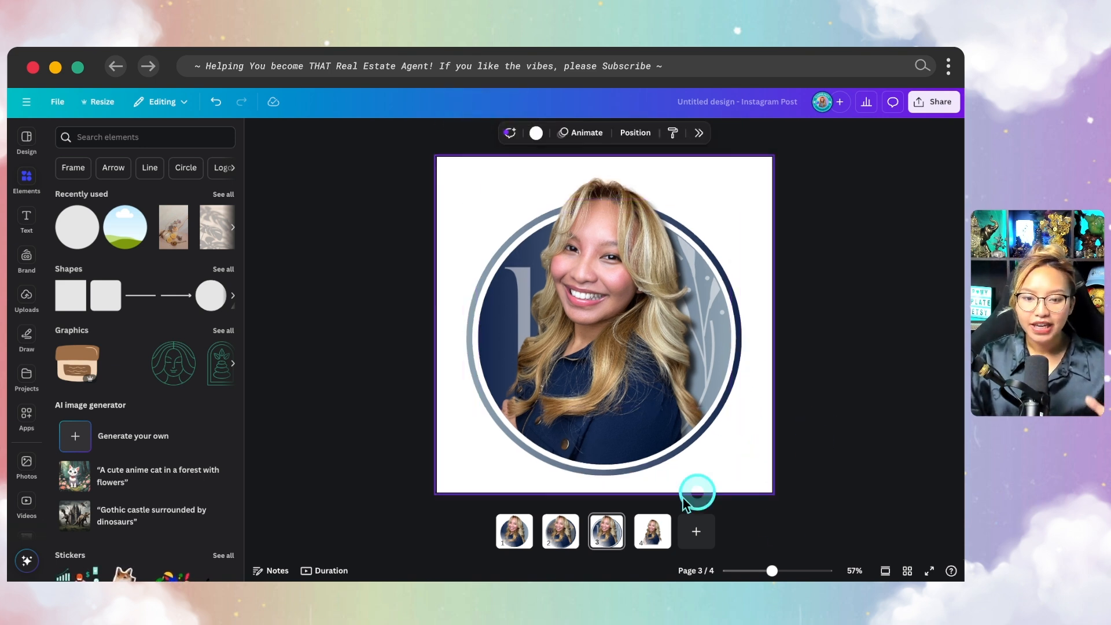
Preview the finished page designs via the page thumbnails.
{"action": "left_click", "coordinate": [513, 531]}
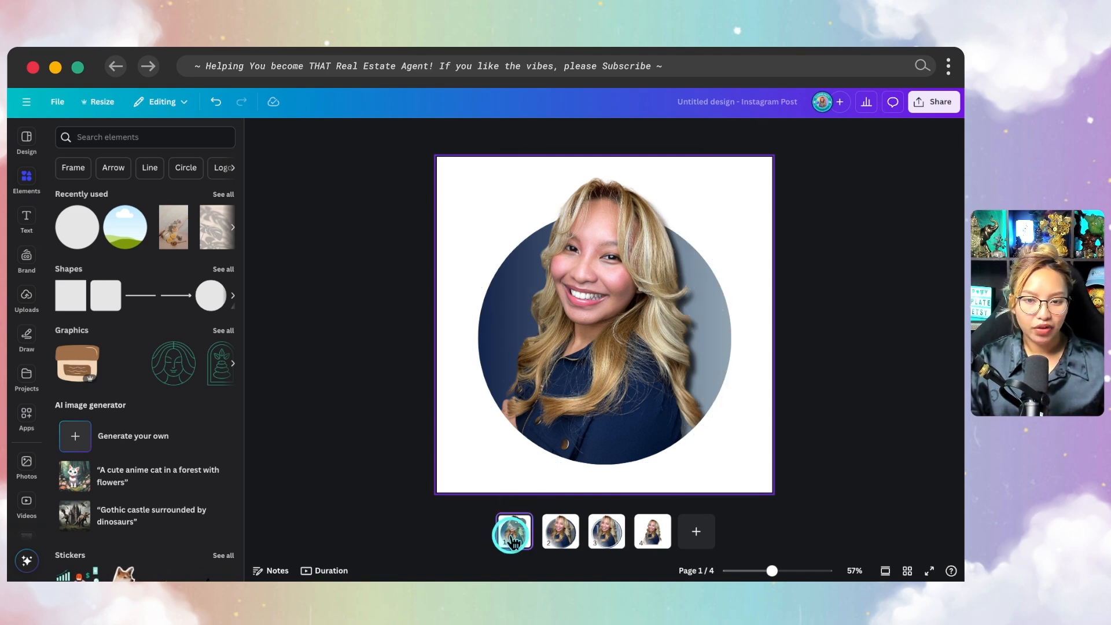
{"action": "left_click", "coordinate": [559, 531]}
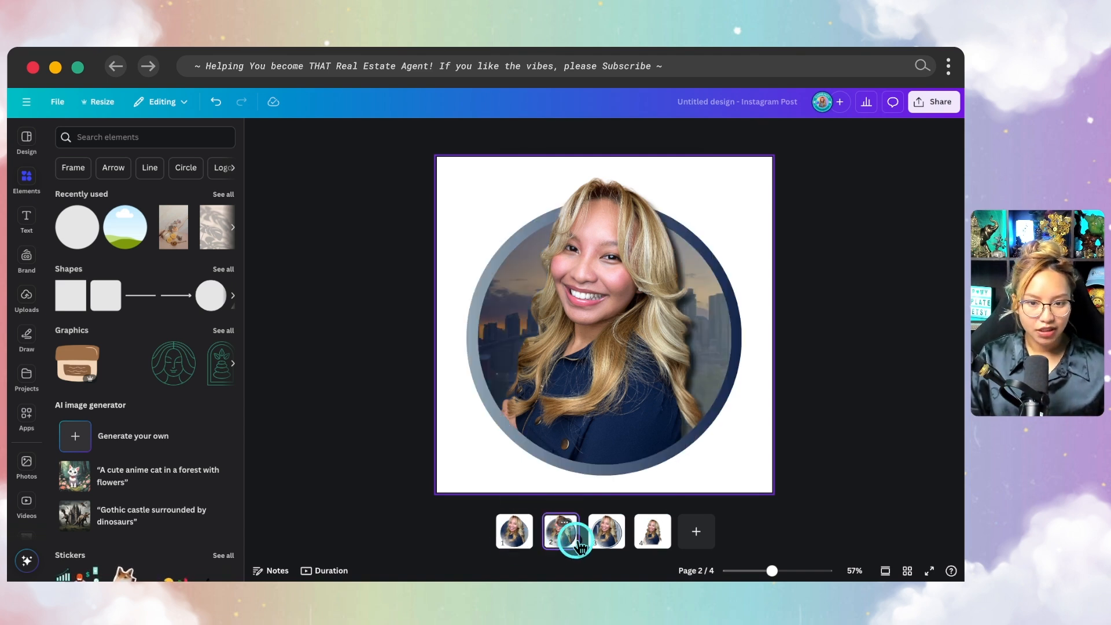
{"action": "left_click", "coordinate": [605, 531]}
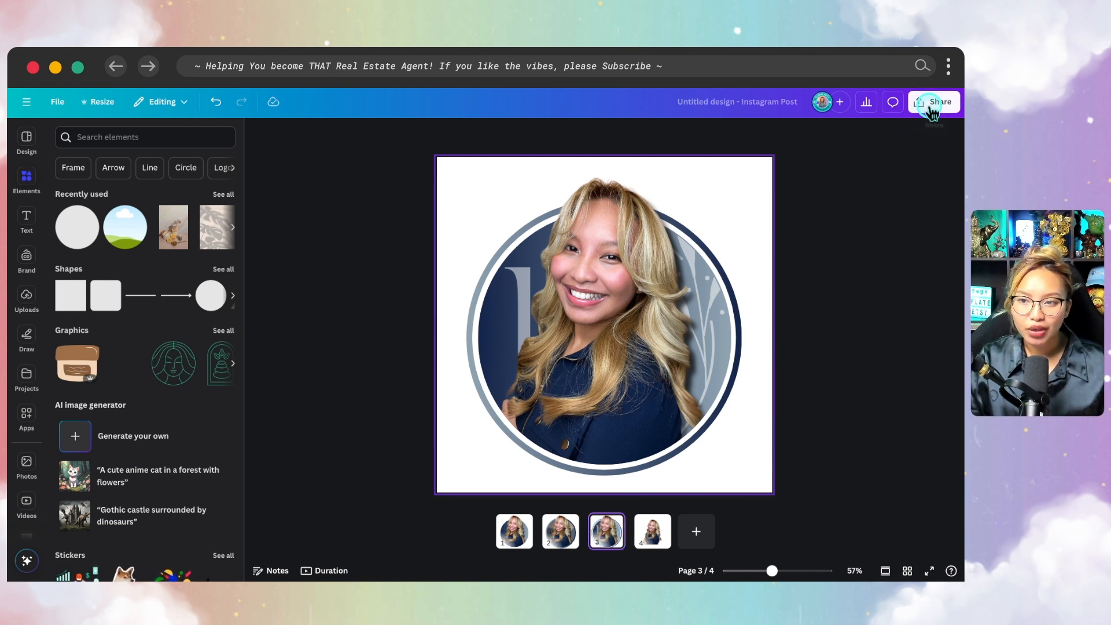
Download pages 1–3 as PNG with transparent background.
{"action": "left_click", "coordinate": [934, 101]}
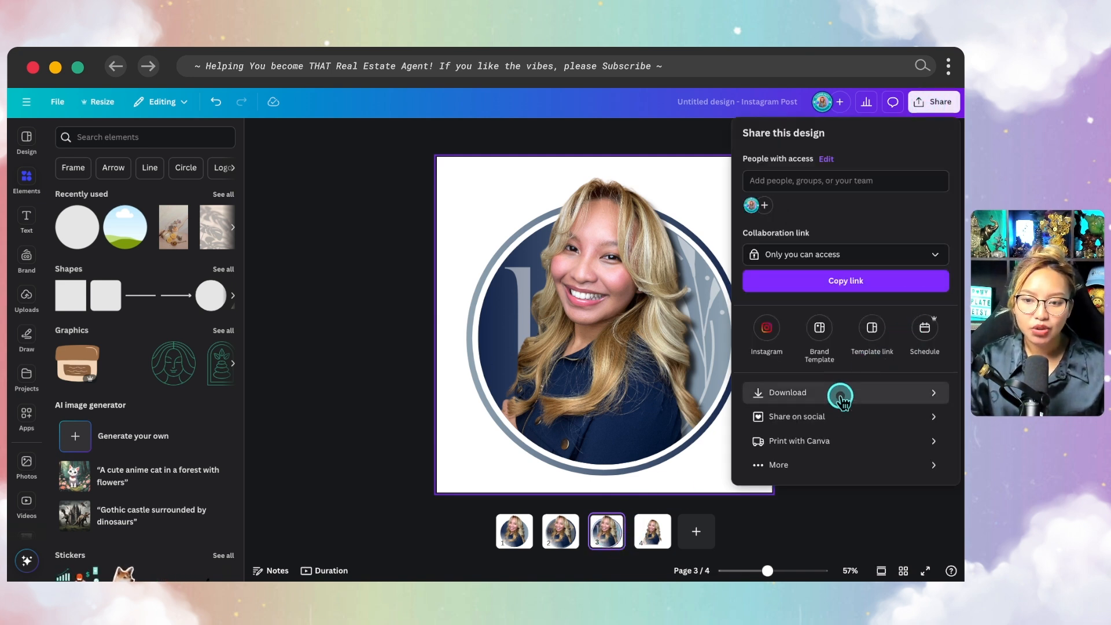
{"action": "left_click", "coordinate": [786, 393]}
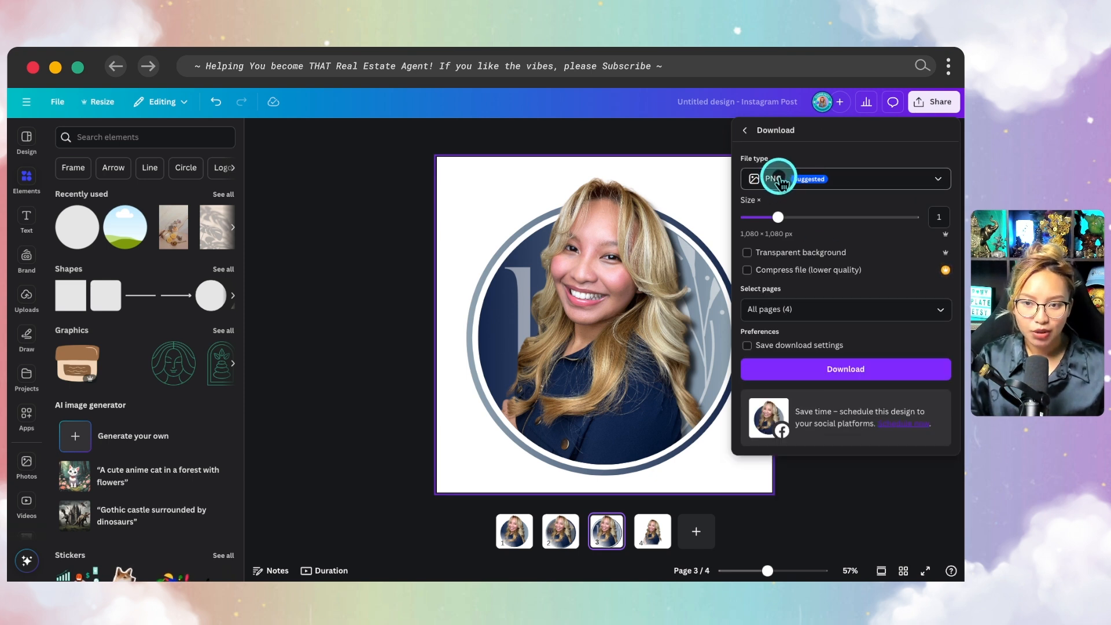
{"action": "left_click", "coordinate": [844, 179]}
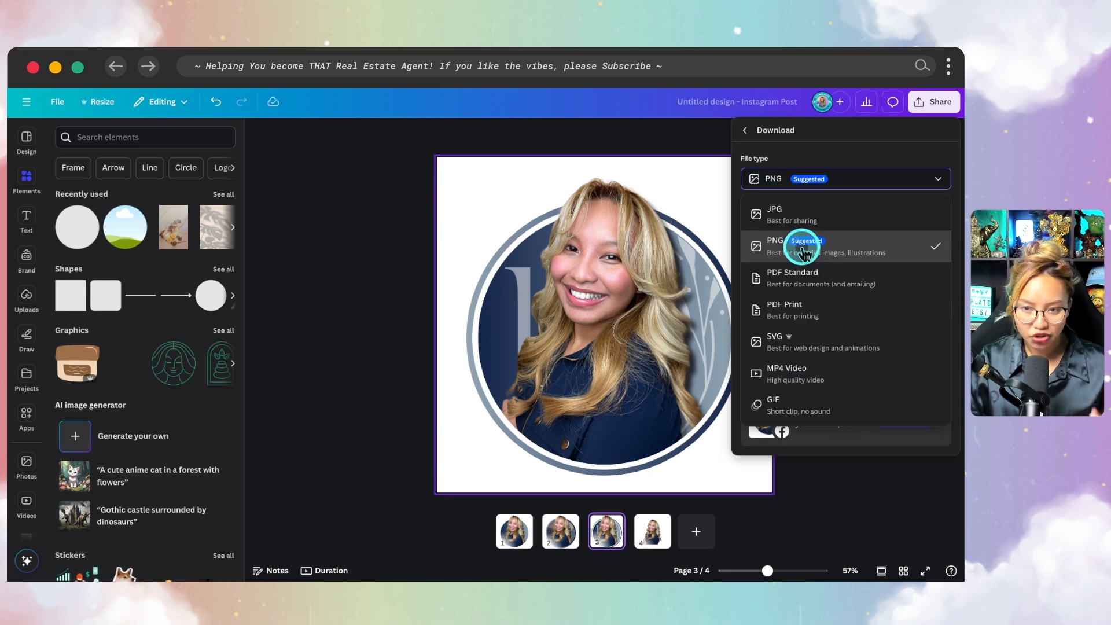
{"action": "left_click", "coordinate": [775, 245]}
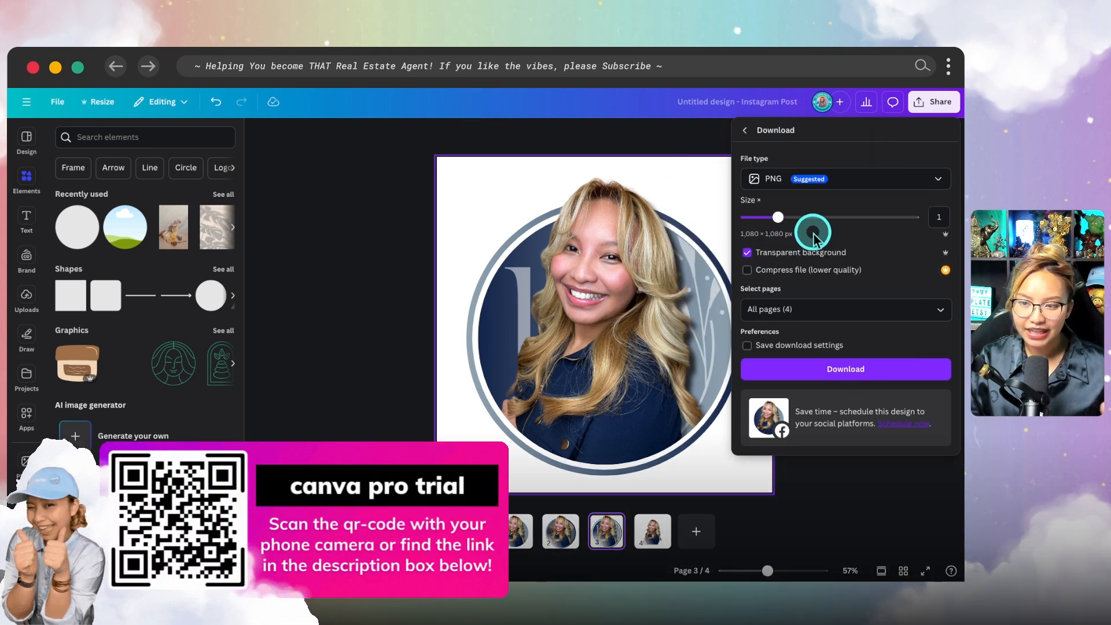
{"action": "left_click", "coordinate": [843, 309]}
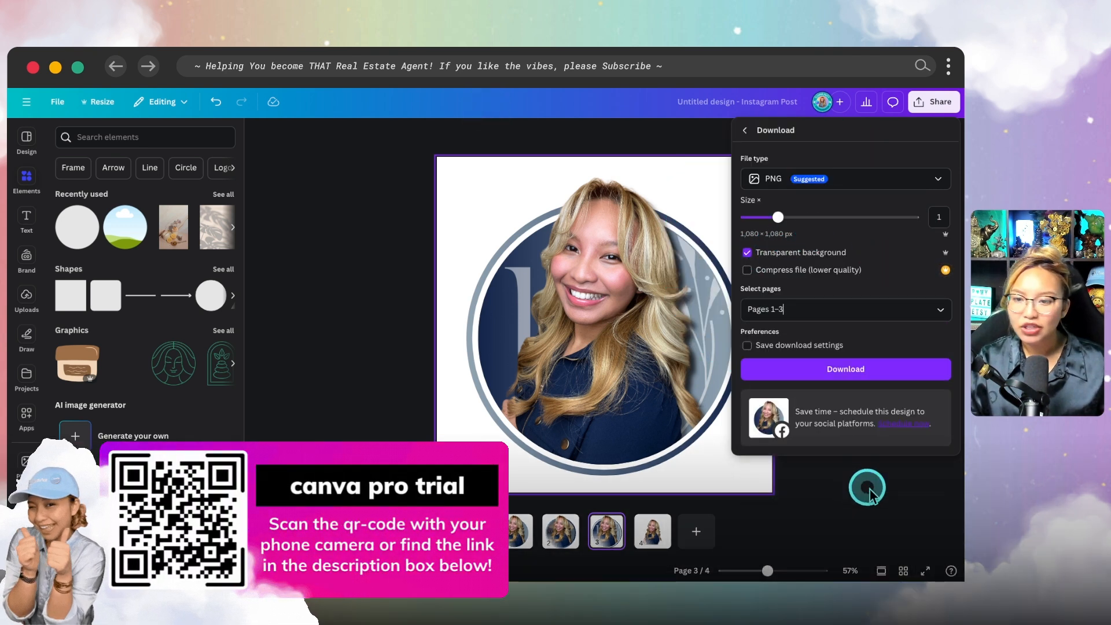
{"action": "left_click", "coordinate": [843, 368]}
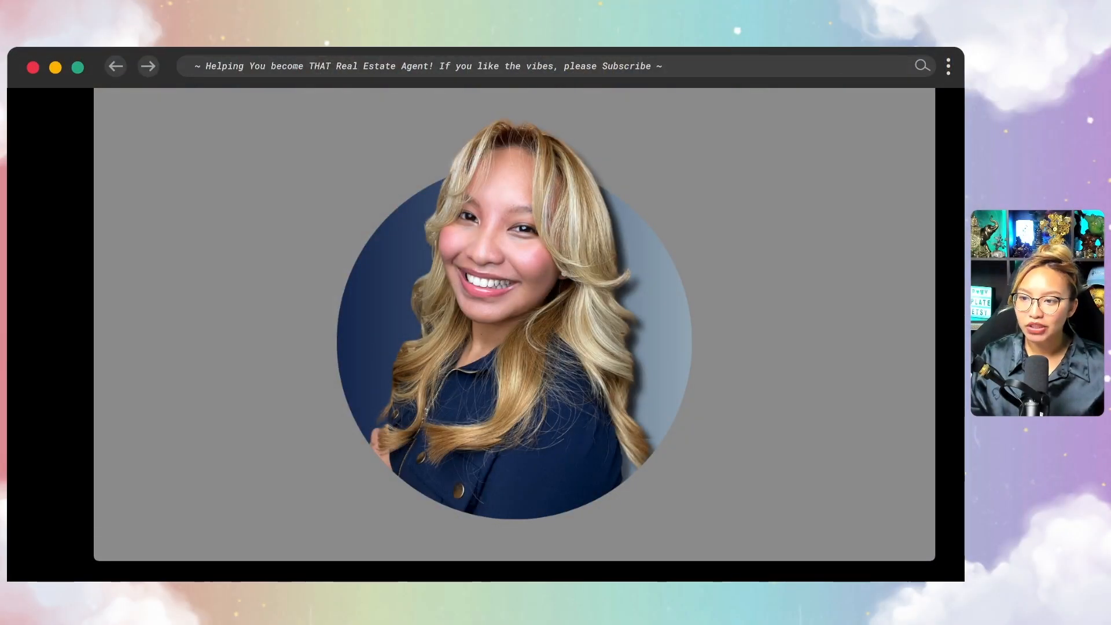
Advance to the gradient-ringed logo portrait PNG in the image viewer.
{"action": "left_click", "coordinate": [506, 404]}
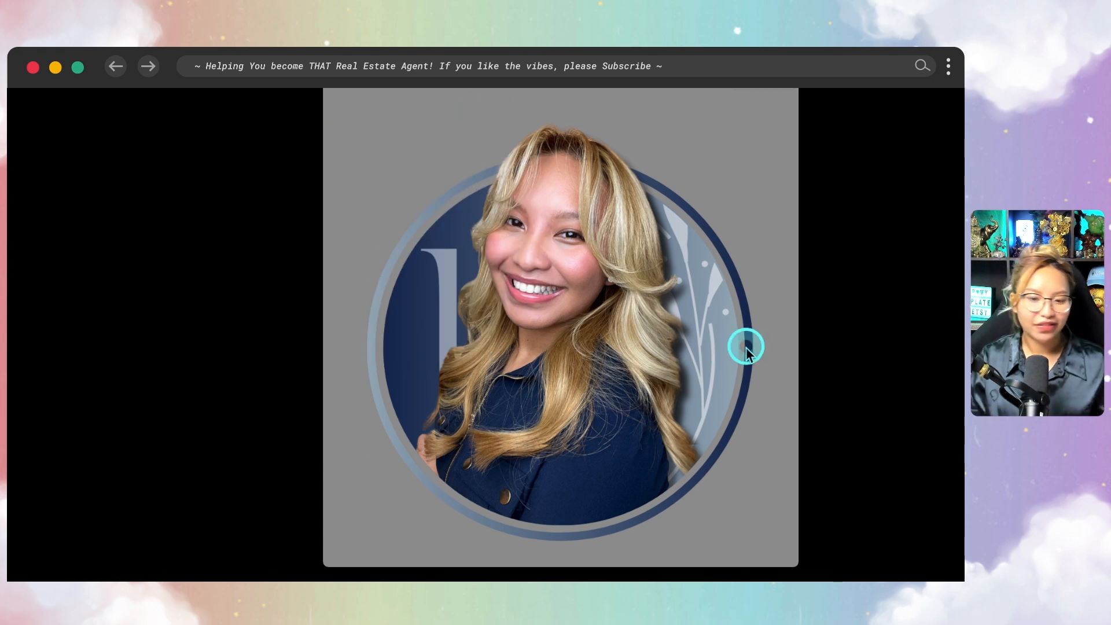
{"action": "mouse_move", "coordinate": [843, 298]}
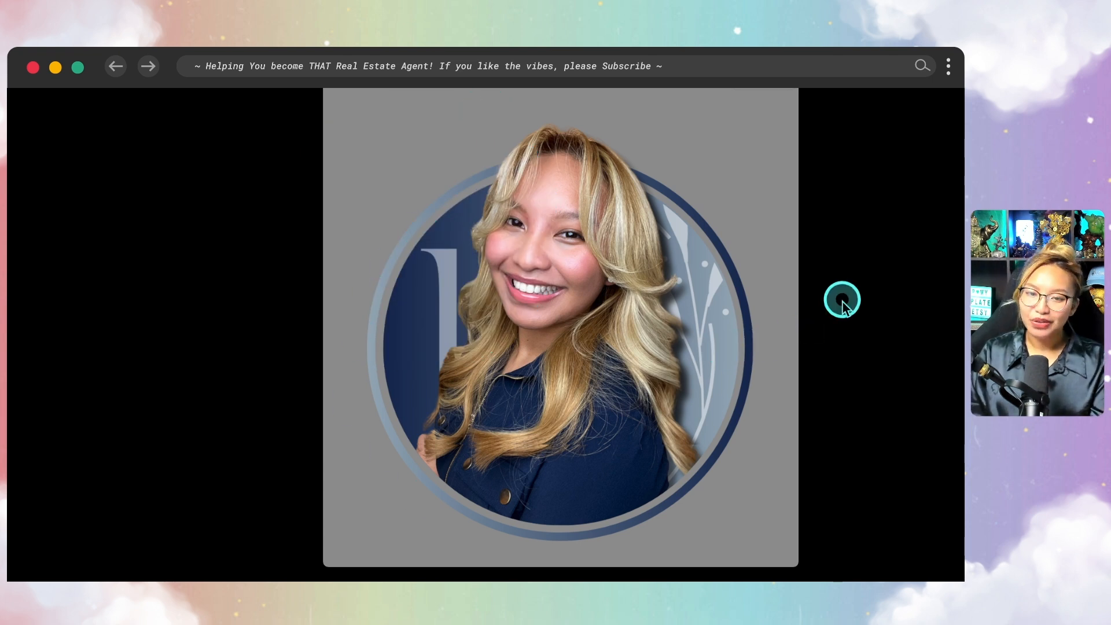